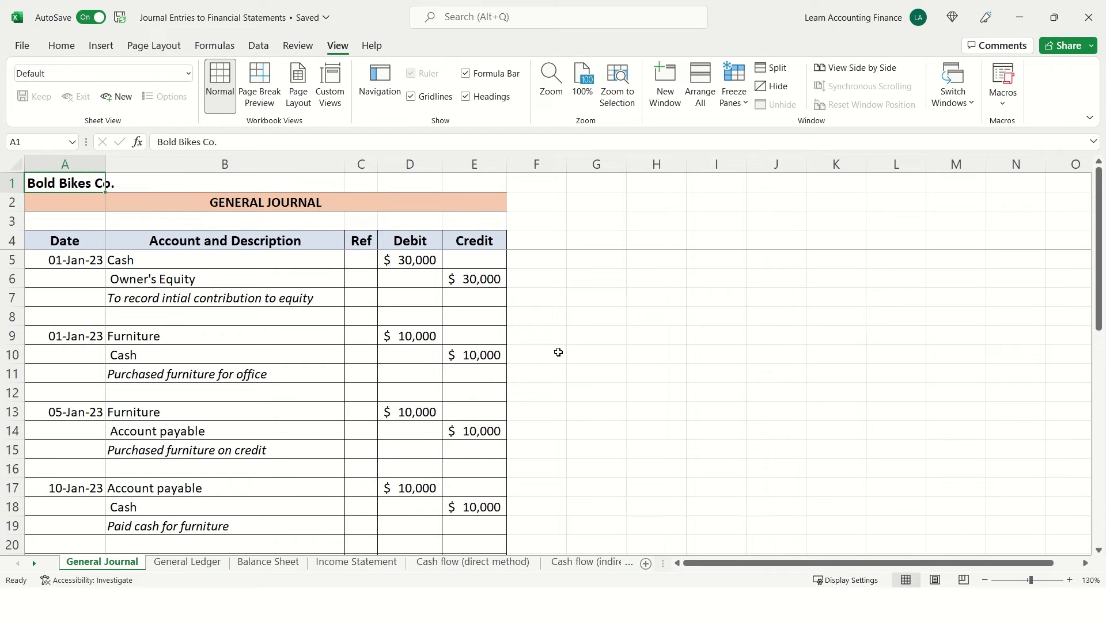
{"action": "mouse_move", "coordinate": [557, 352]}
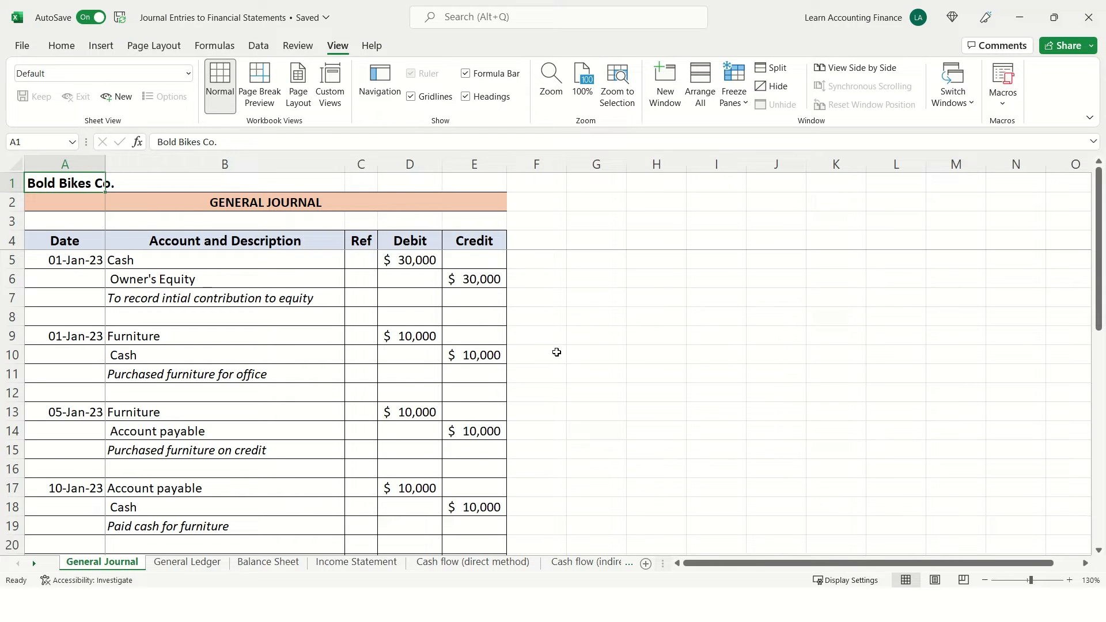
{"action": "mouse_move", "coordinate": [328, 214]}
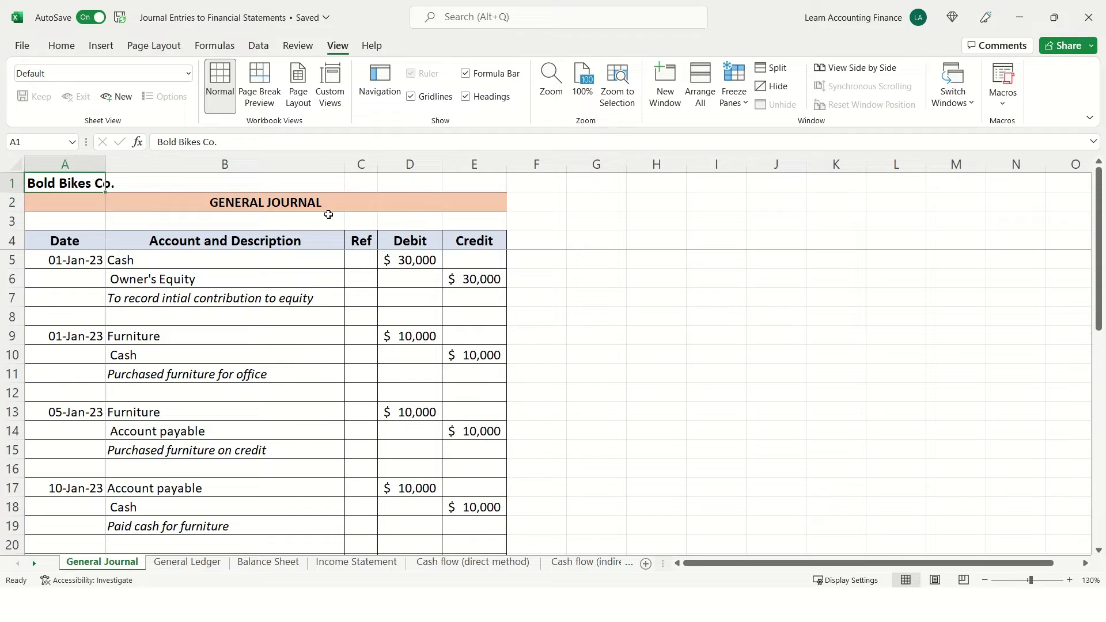
- Review the Bold Bikes Co. General Journal title and the 01-Jan-23 Cash and Owner's Equity entry
{"action": "left_click", "coordinate": [97, 201]}
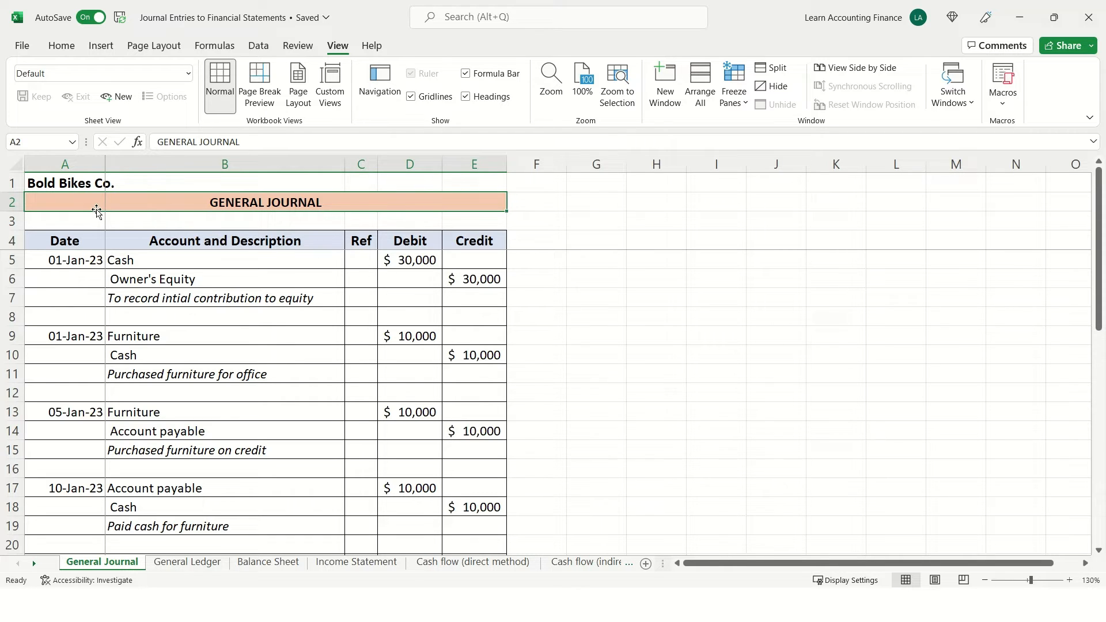
{"action": "left_click", "coordinate": [65, 183]}
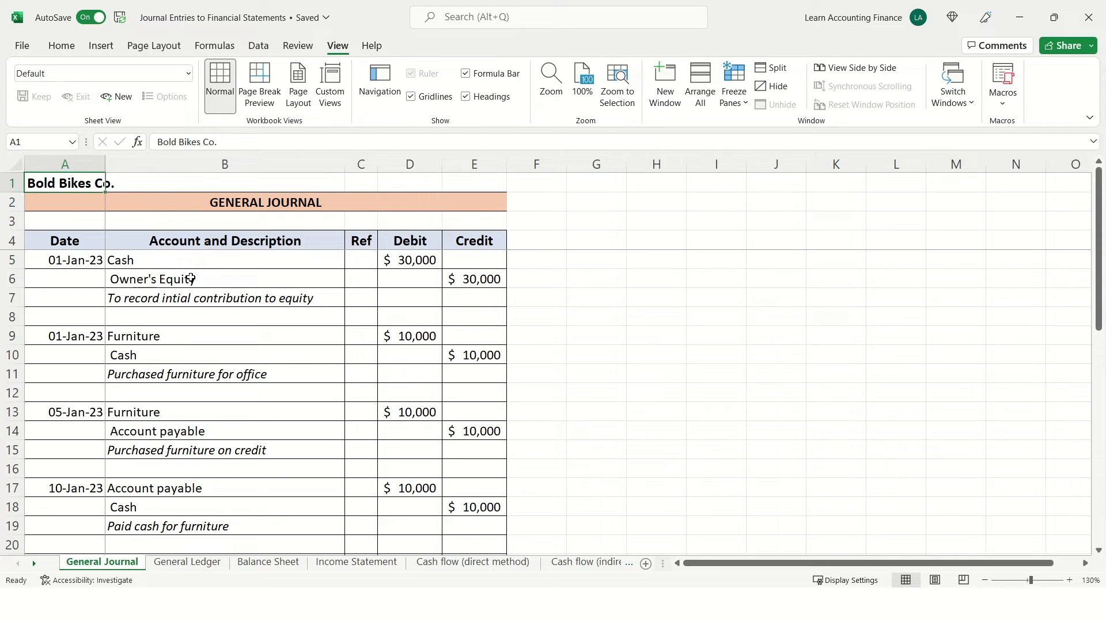
{"action": "mouse_move", "coordinate": [226, 273]}
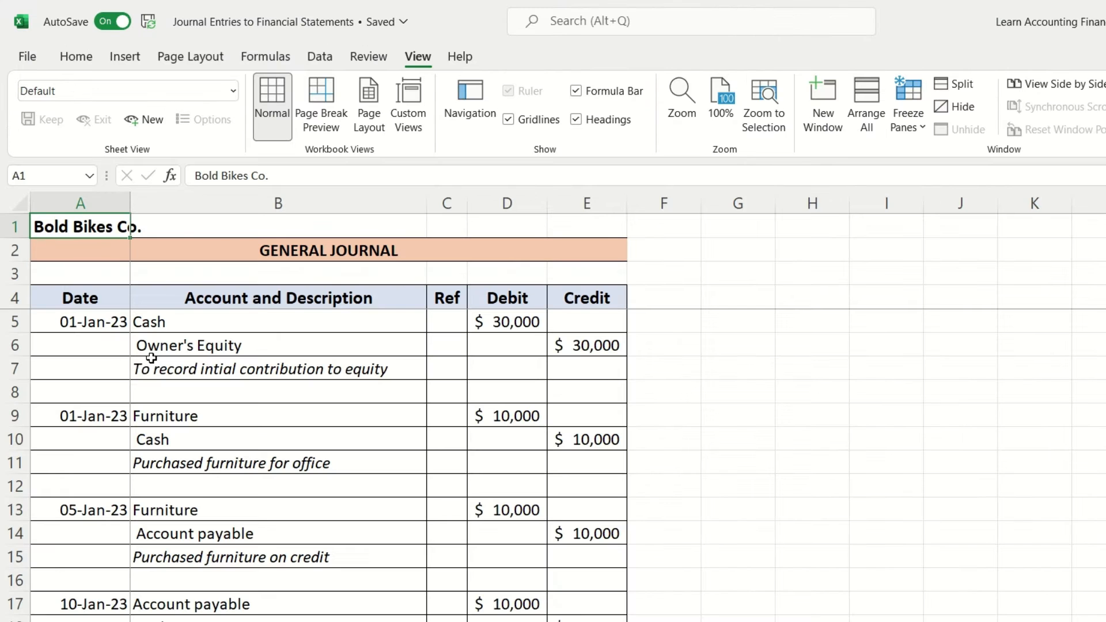
{"action": "left_click", "coordinate": [79, 322]}
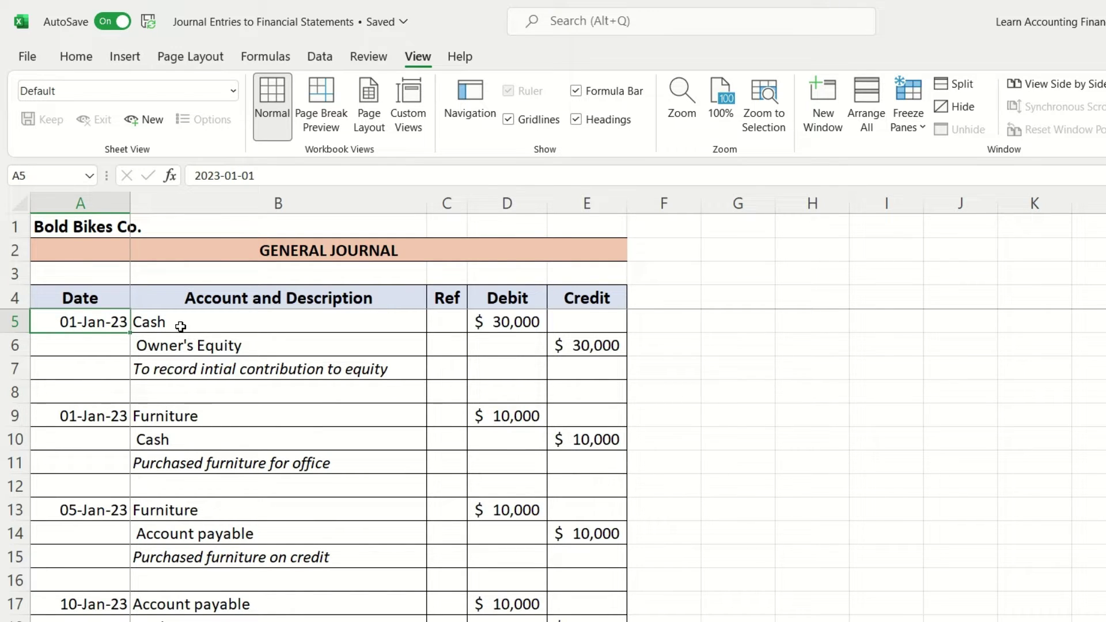
{"action": "left_click", "coordinate": [277, 346]}
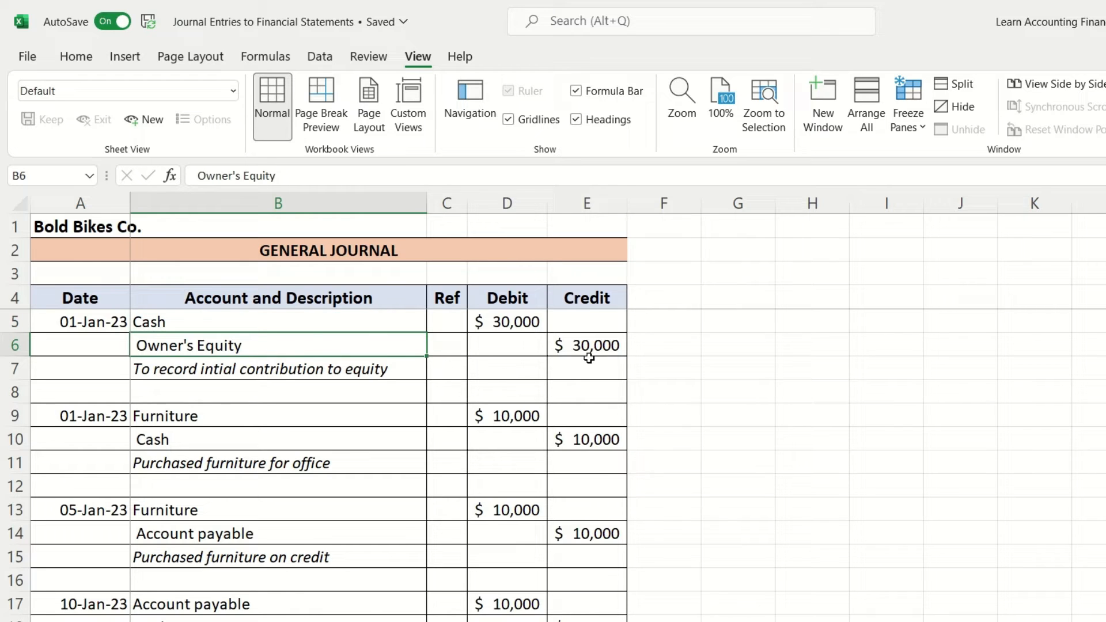
{"action": "left_click", "coordinate": [261, 368]}
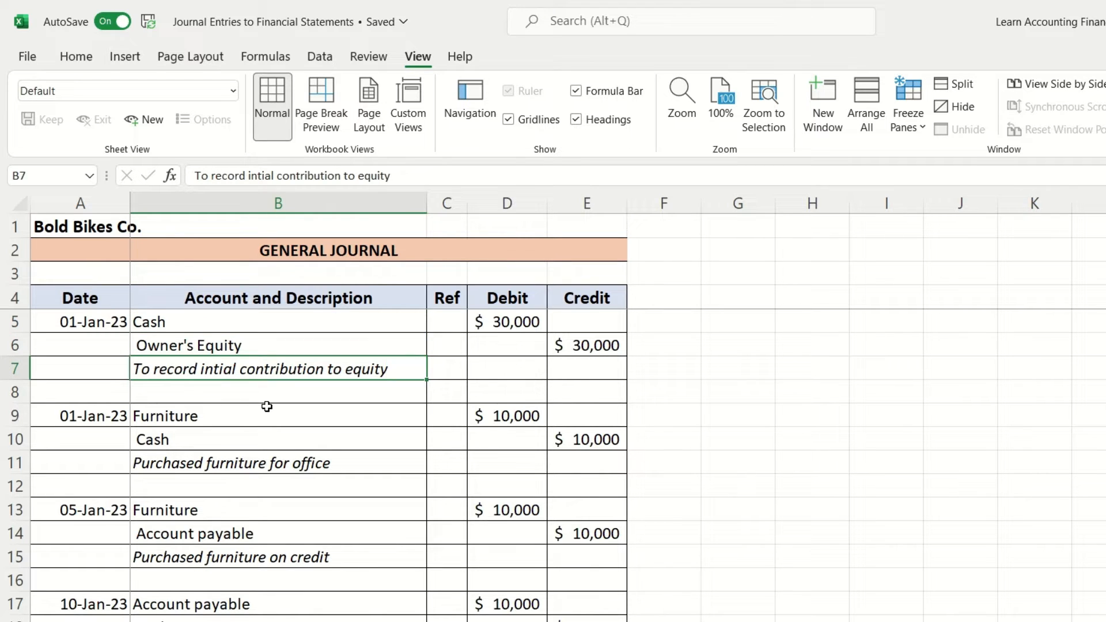
{"action": "mouse_move", "coordinate": [256, 396]}
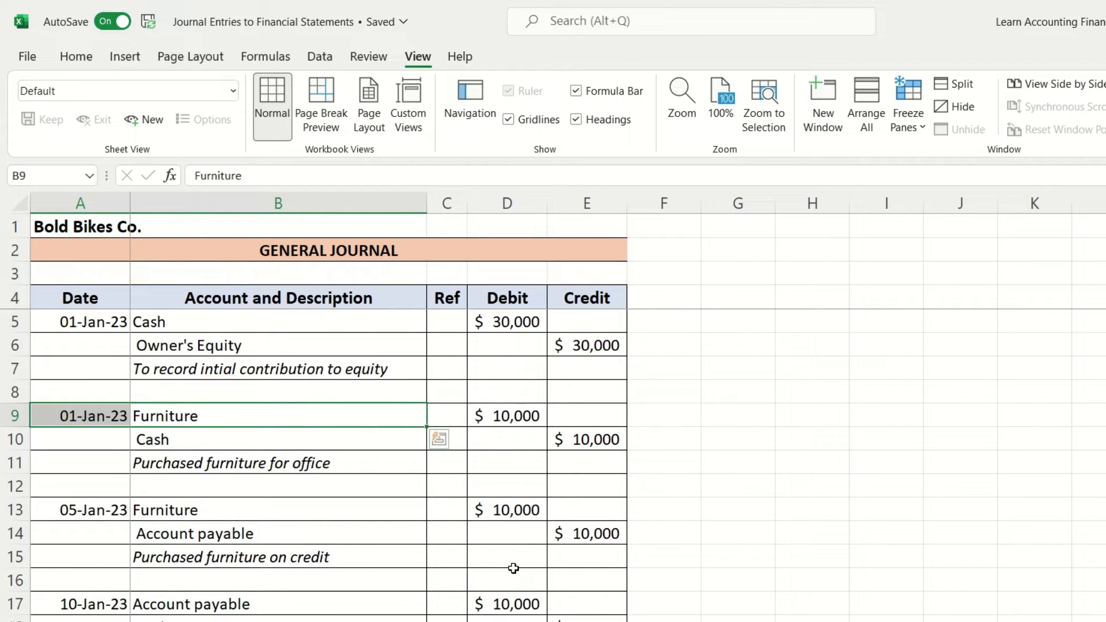
- Review the furniture purchase, 05-Jan-23 furniture on credit, and 10-Jan-23 supplier payment entries
{"action": "left_click", "coordinate": [79, 416]}
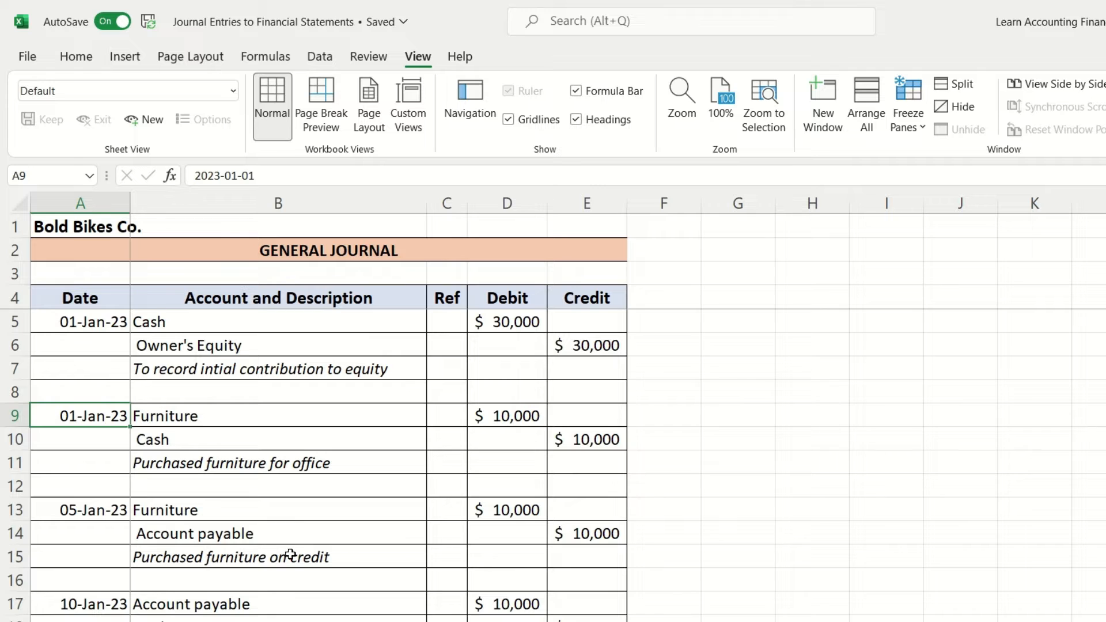
{"action": "scroll", "scroll_direction": "down", "scroll_amount": 3}
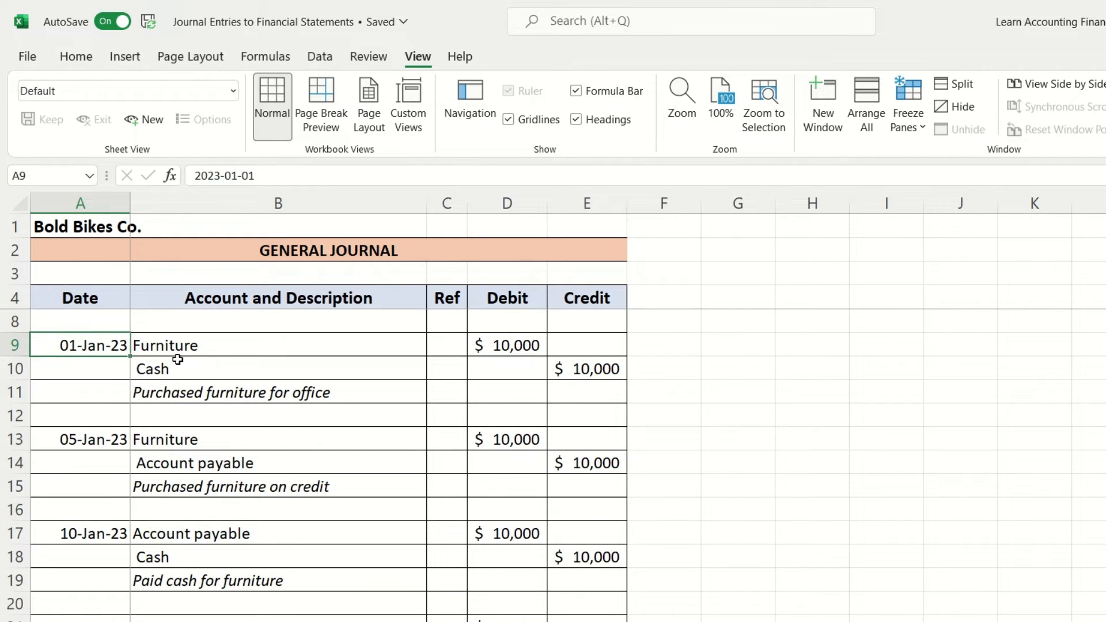
{"action": "left_click", "coordinate": [78, 441]}
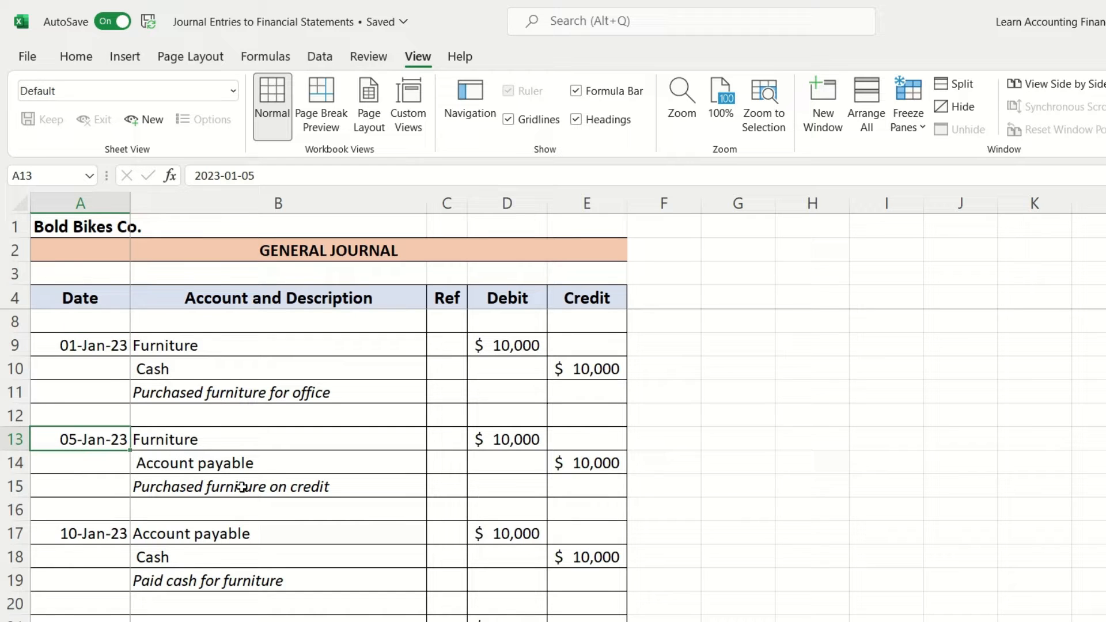
{"action": "scroll", "scroll_direction": "down", "scroll_amount": 3}
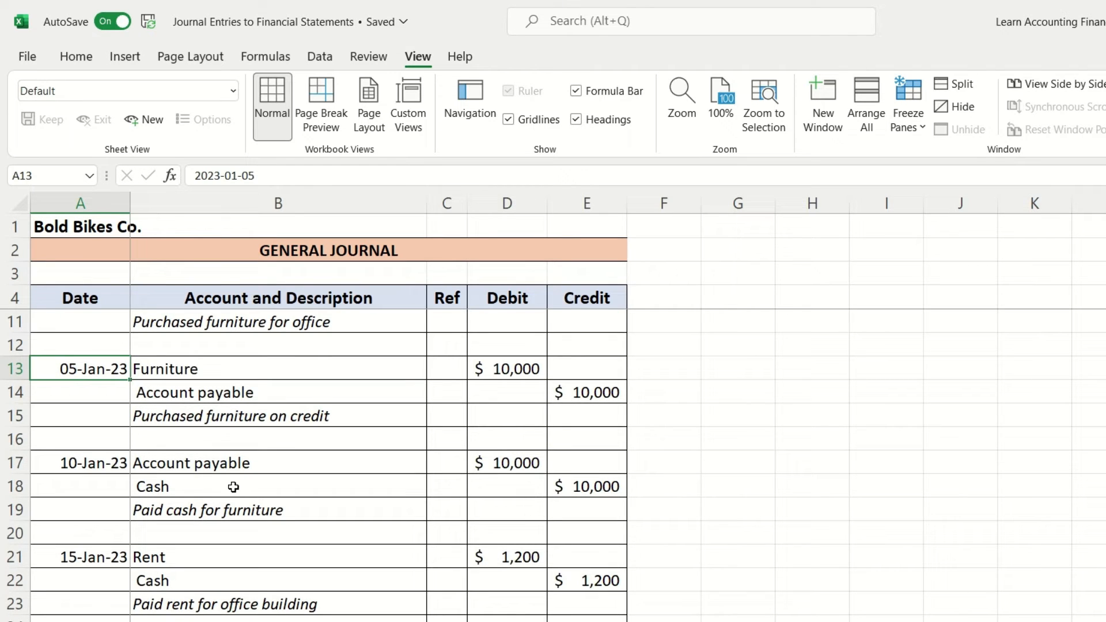
{"action": "mouse_move", "coordinate": [227, 394]}
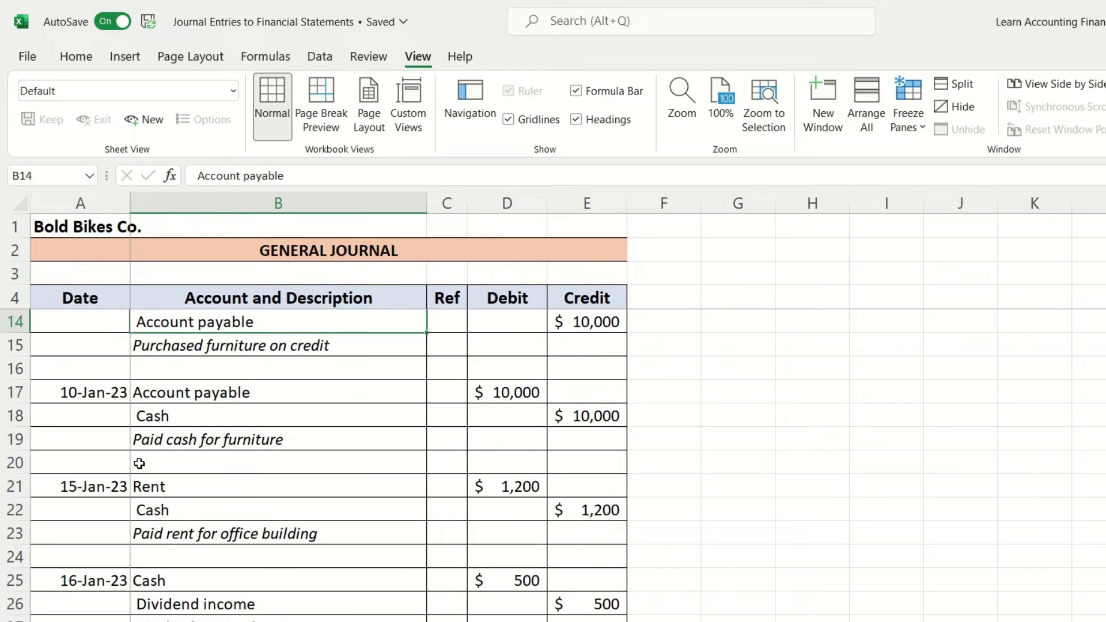
{"action": "left_click", "coordinate": [80, 391]}
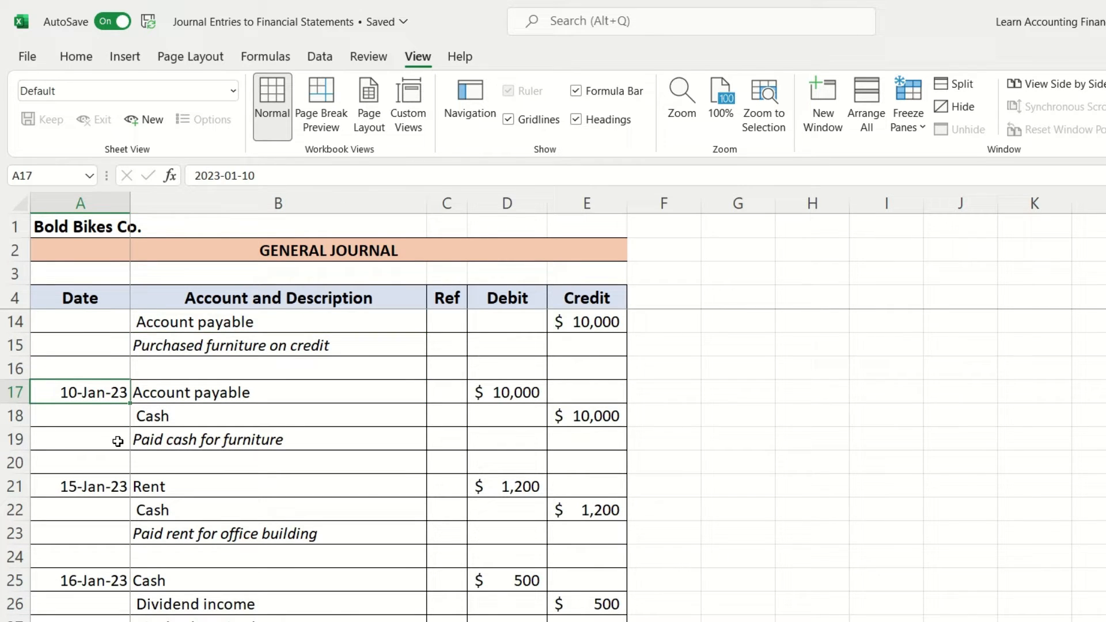
{"action": "mouse_move", "coordinate": [137, 440]}
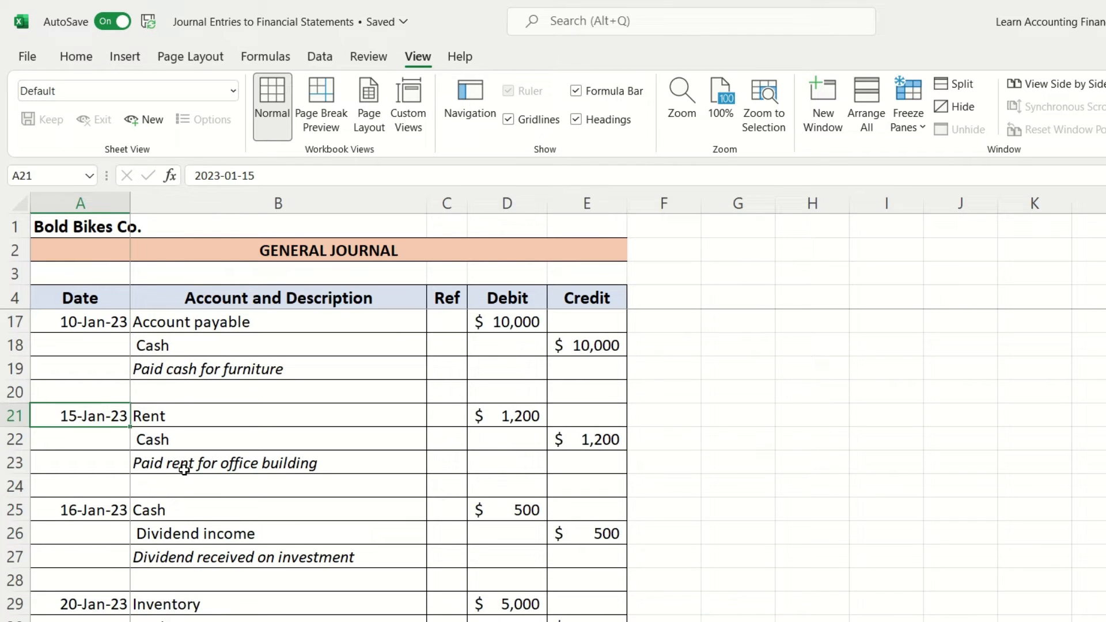
{"action": "mouse_move", "coordinate": [153, 498]}
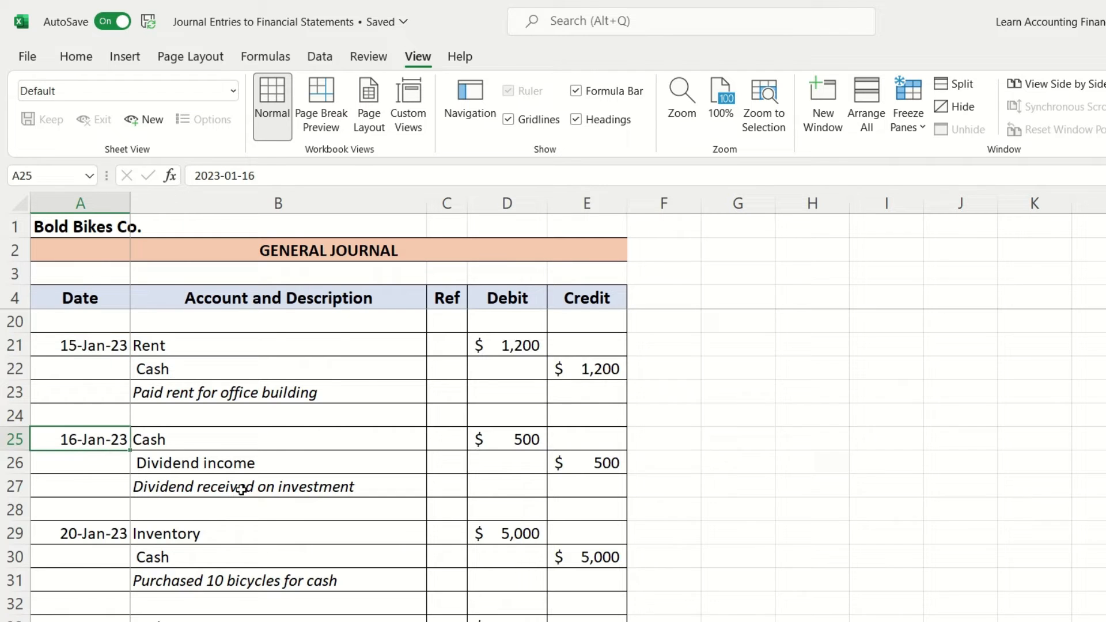
- Review the inventory purchase, 5 bicycles sold for cash and 23-Jan-23 Cost of Sales entries, then return to the first entry
{"action": "scroll", "scroll_direction": "down", "scroll_amount": 3}
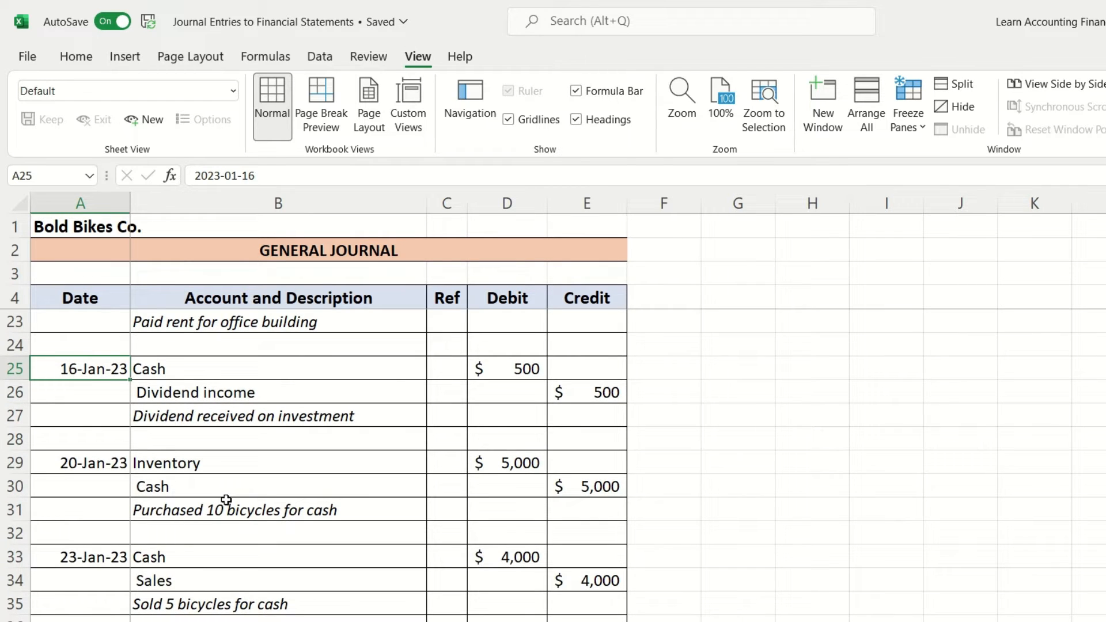
{"action": "left_click", "coordinate": [80, 463]}
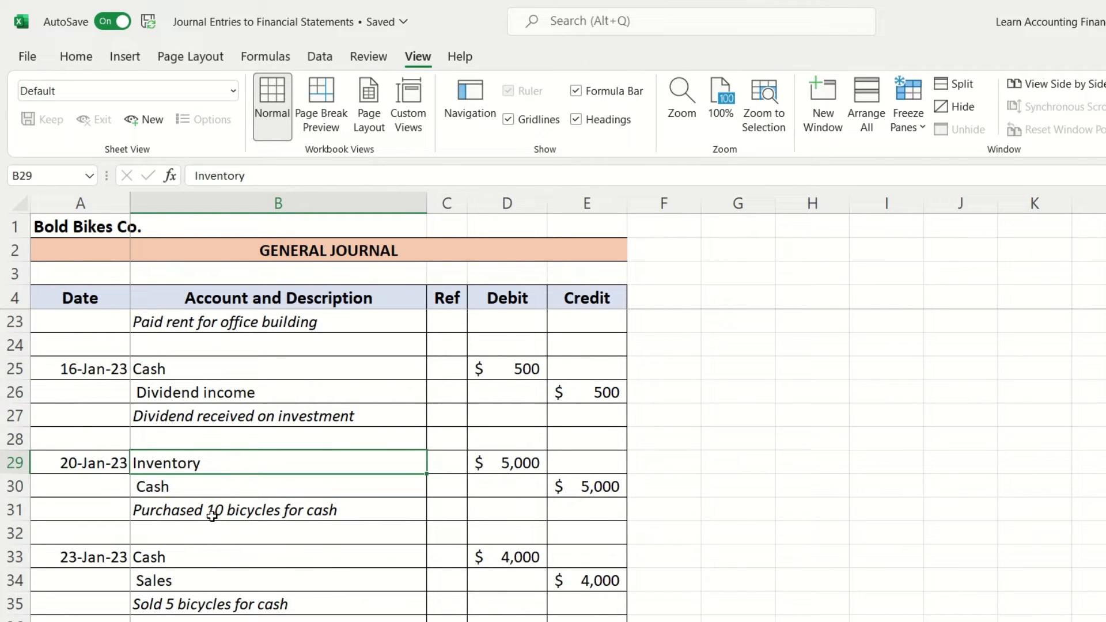
{"action": "scroll", "scroll_direction": "down", "scroll_amount": 3}
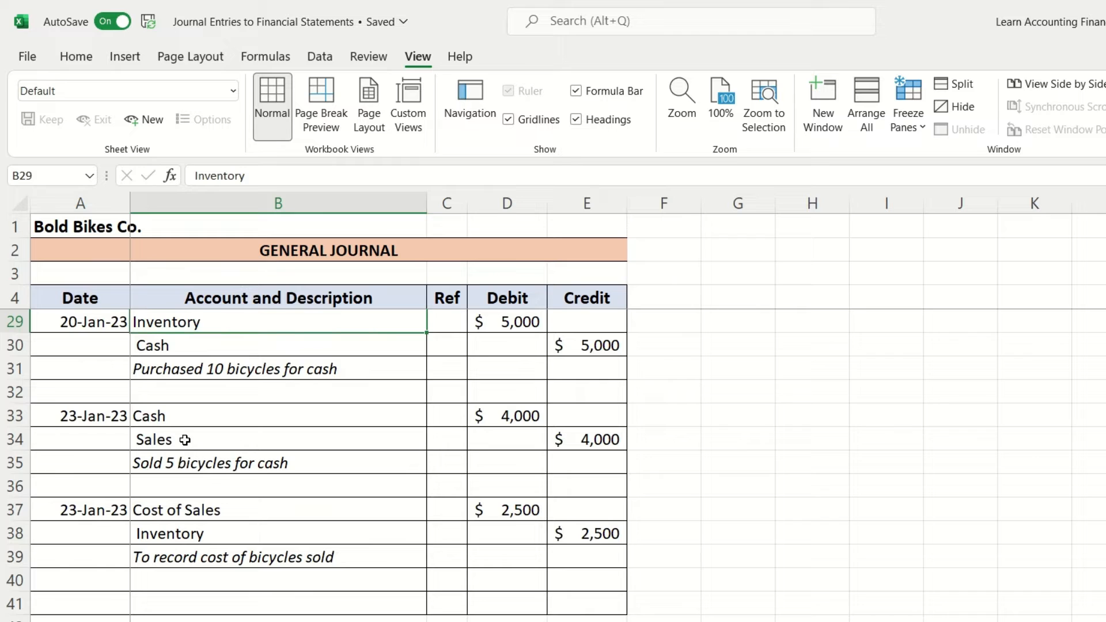
{"action": "left_click", "coordinate": [272, 463]}
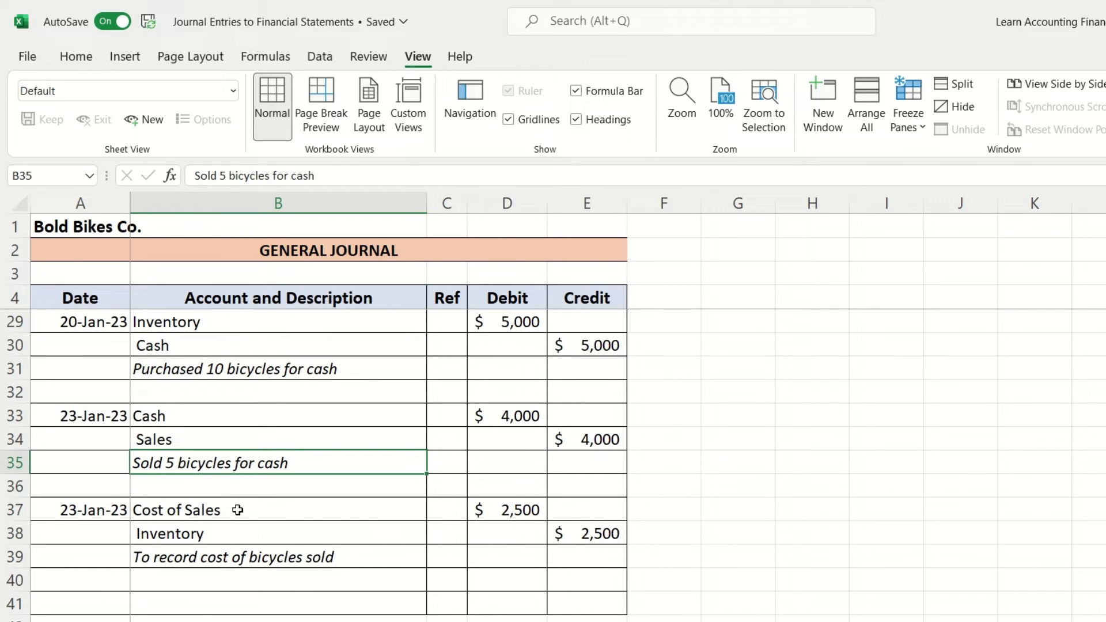
{"action": "mouse_move", "coordinate": [210, 456]}
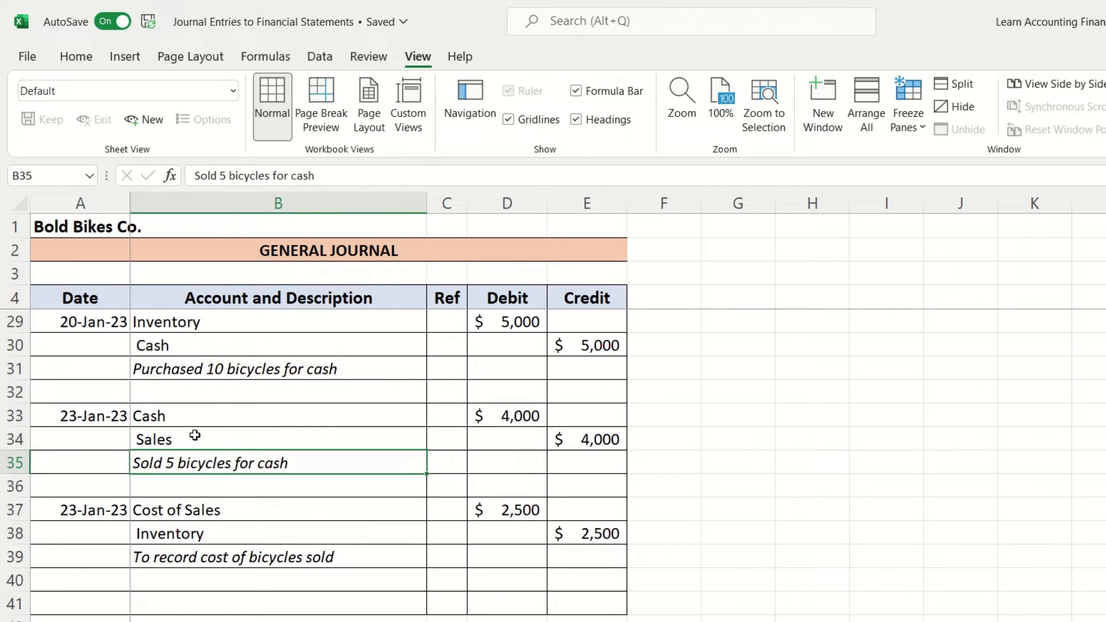
{"action": "left_click", "coordinate": [81, 509]}
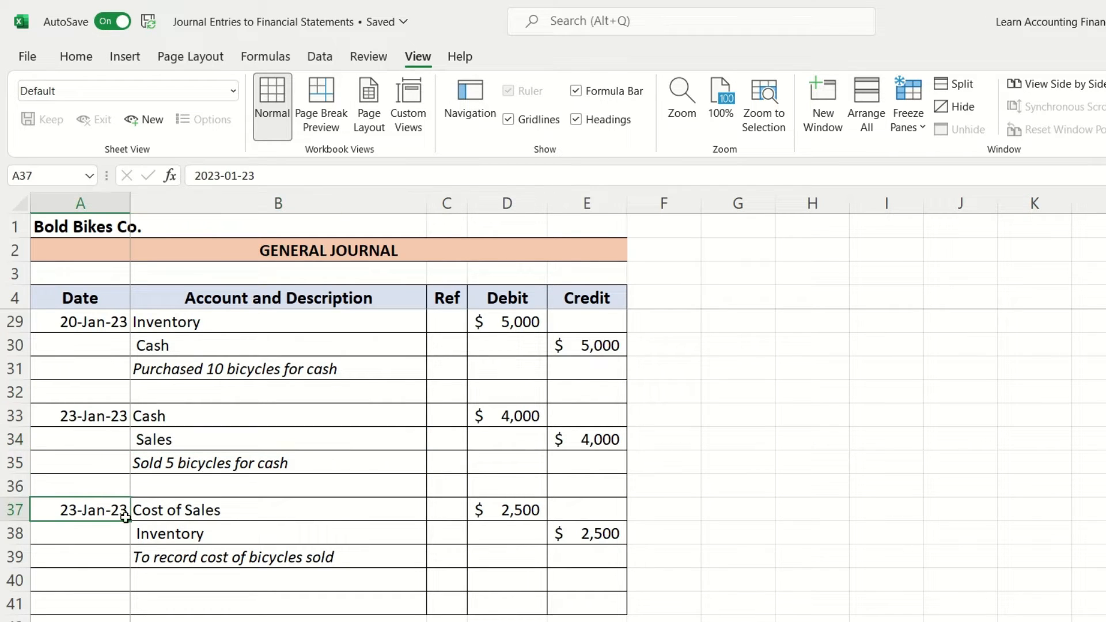
{"action": "mouse_move", "coordinate": [213, 557]}
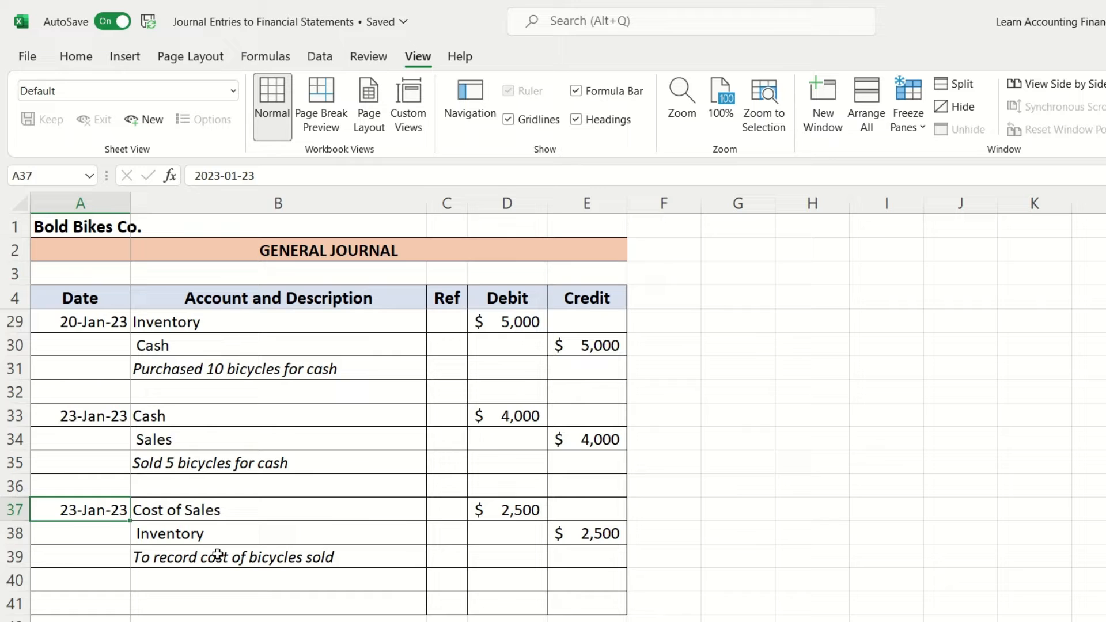
{"action": "left_click", "coordinate": [266, 558]}
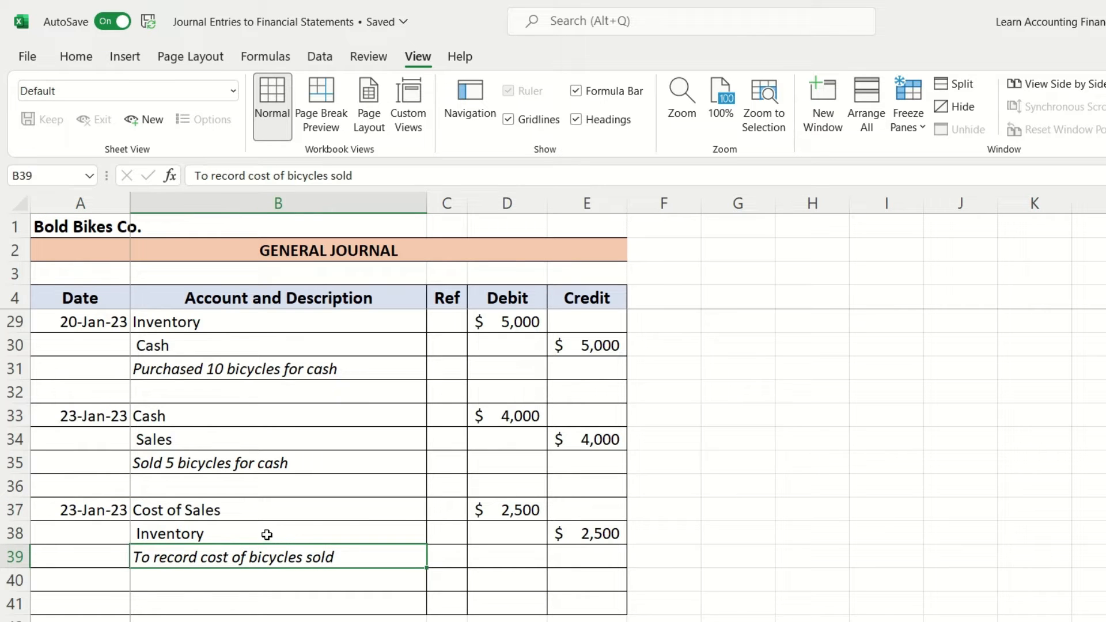
{"action": "scroll", "scroll_direction": "up", "scroll_amount": 3}
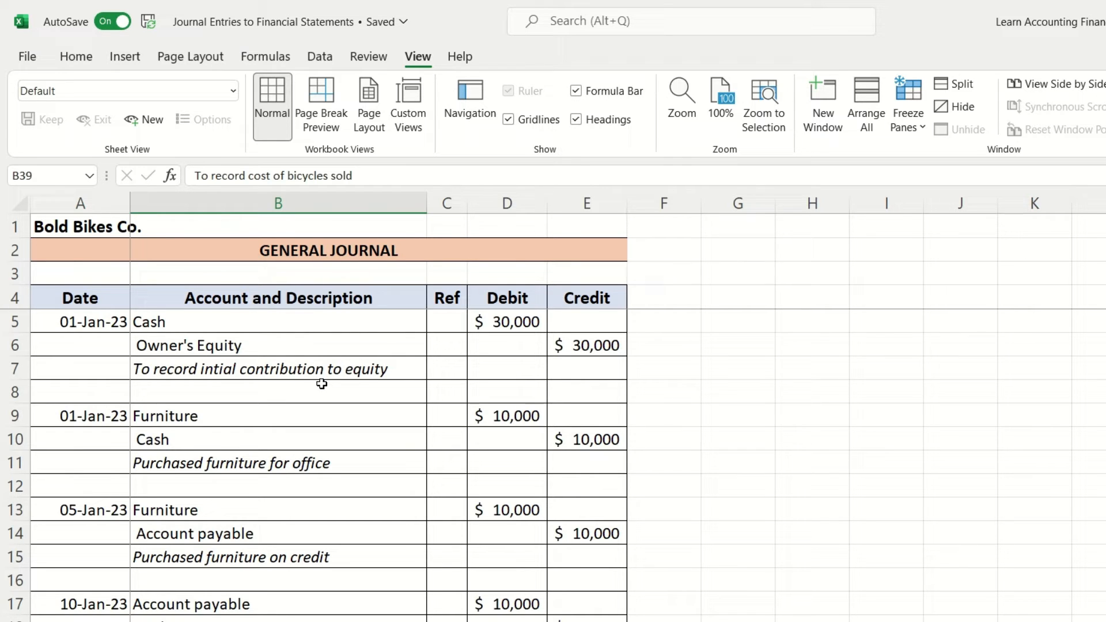
{"action": "mouse_move", "coordinate": [102, 322]}
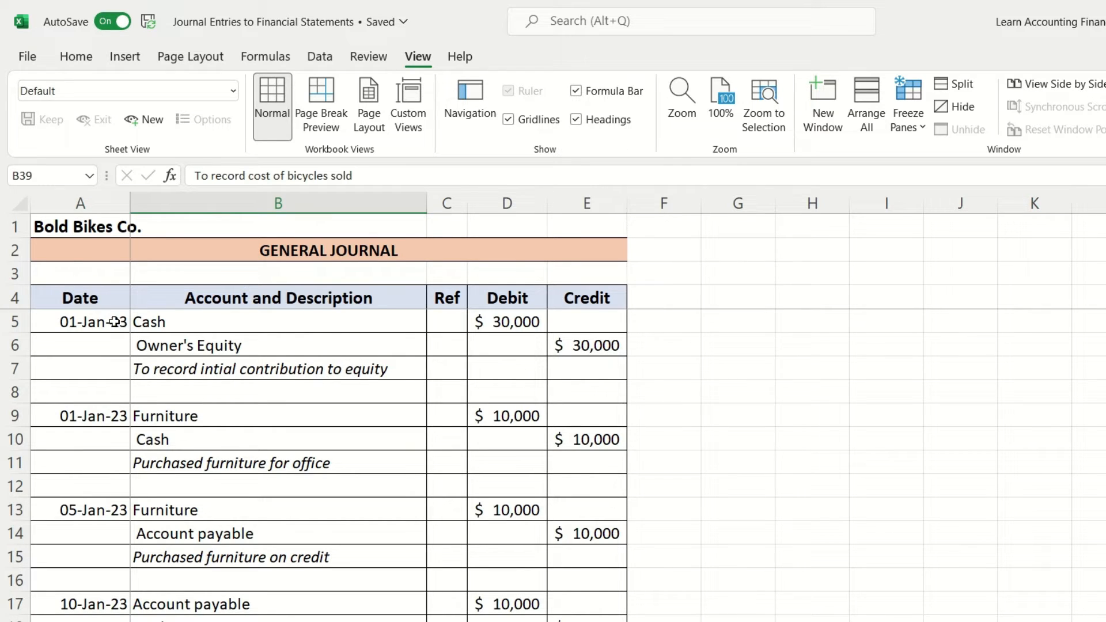
{"action": "left_click", "coordinate": [80, 322]}
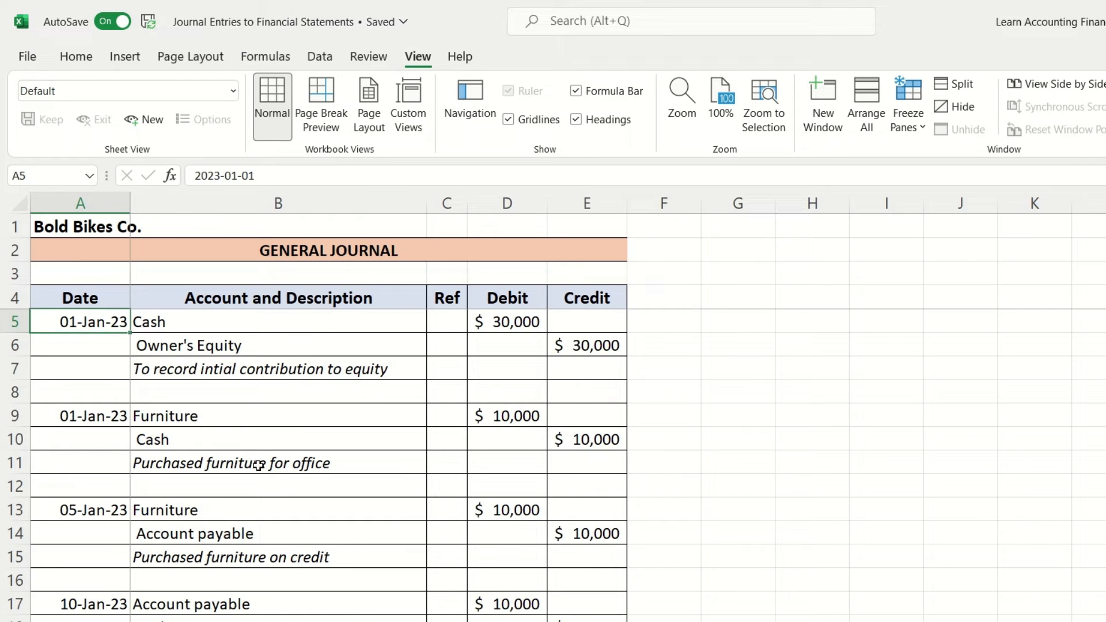
{"action": "mouse_move", "coordinate": [283, 497]}
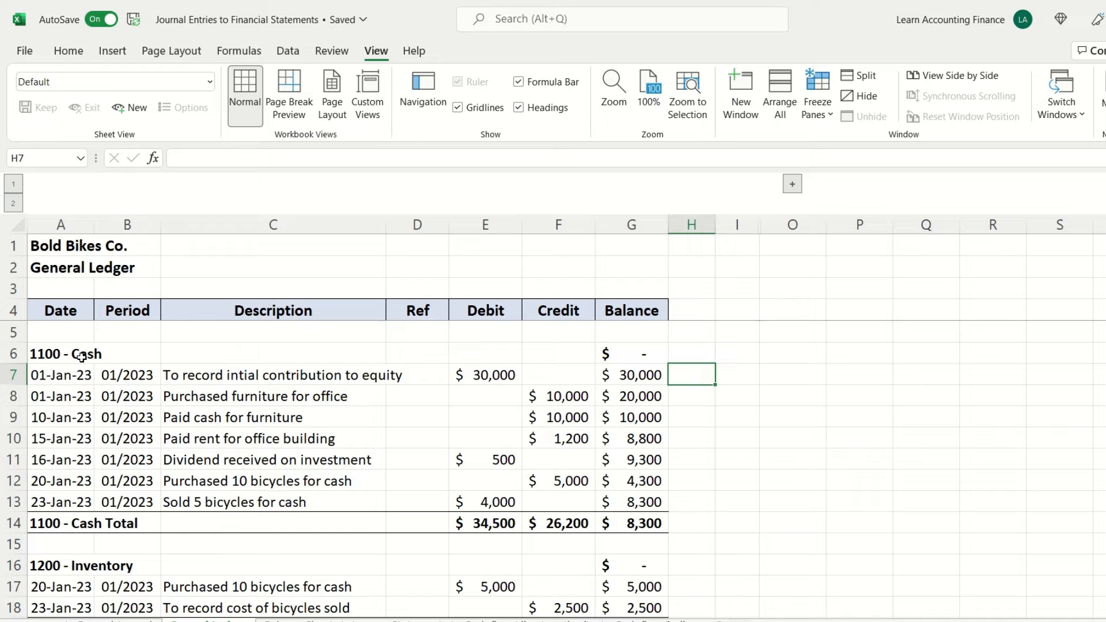
{"action": "left_click", "coordinate": [194, 354]}
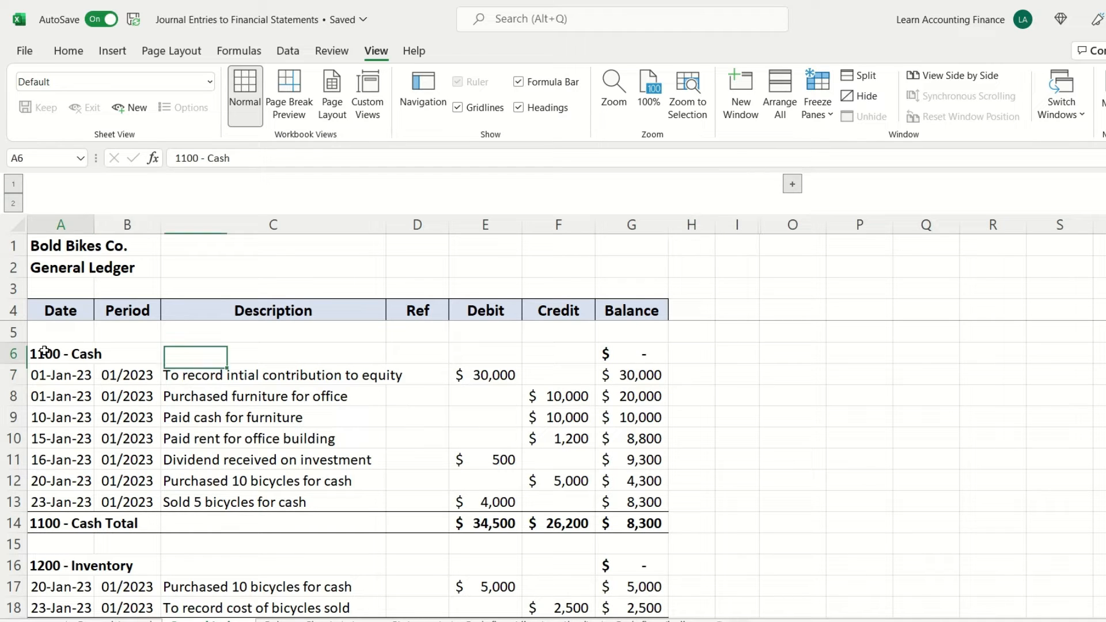
{"action": "left_click", "coordinate": [59, 355]}
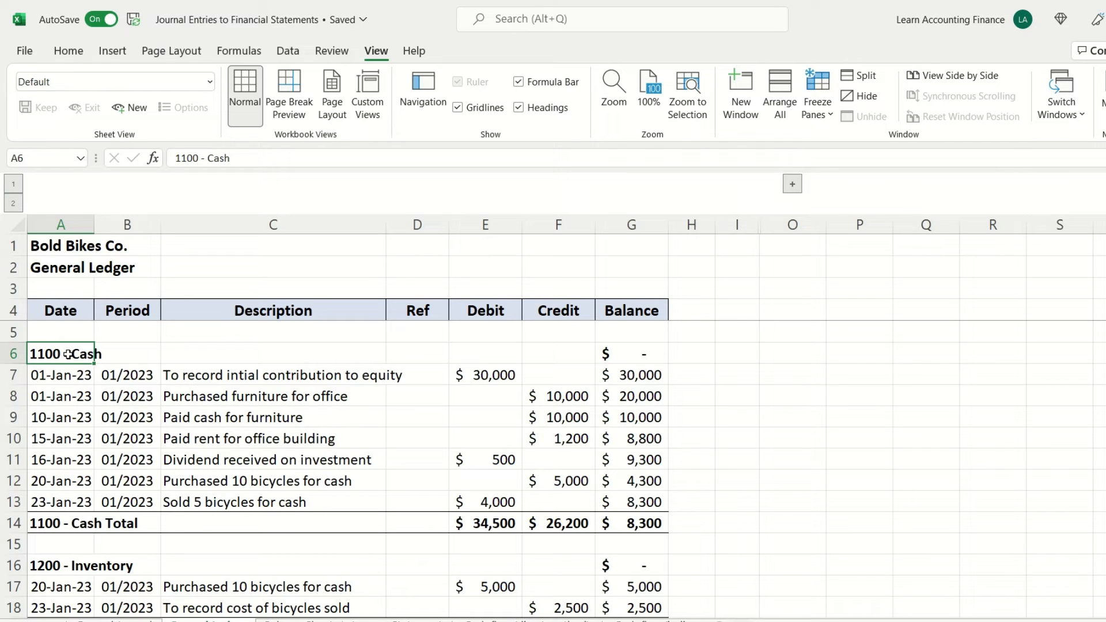
{"action": "mouse_move", "coordinate": [134, 397]}
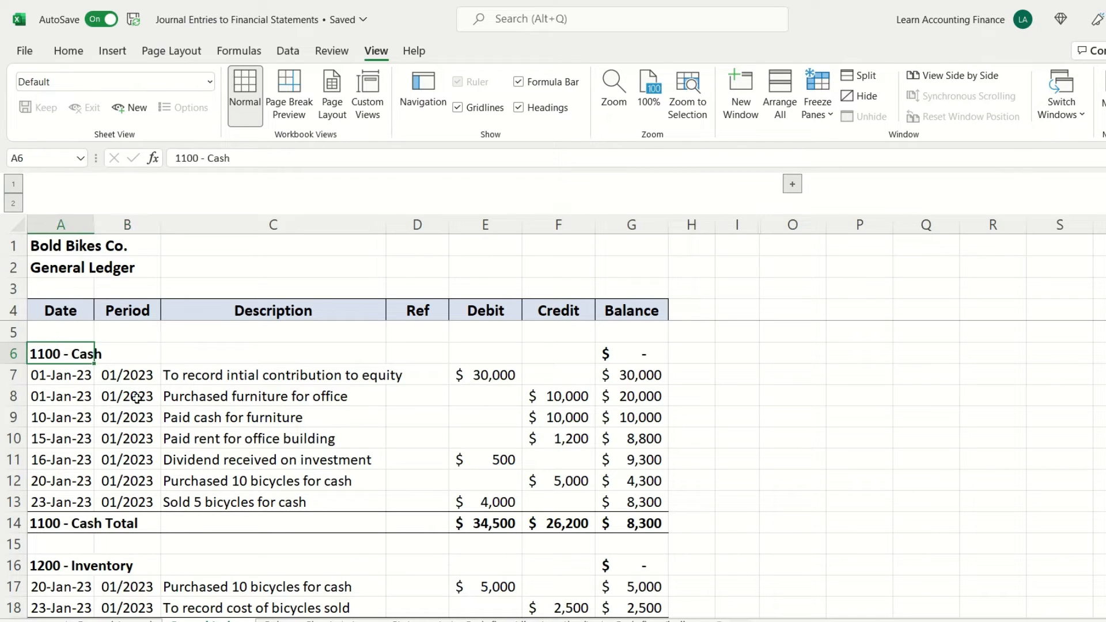
{"action": "left_click", "coordinate": [273, 354]}
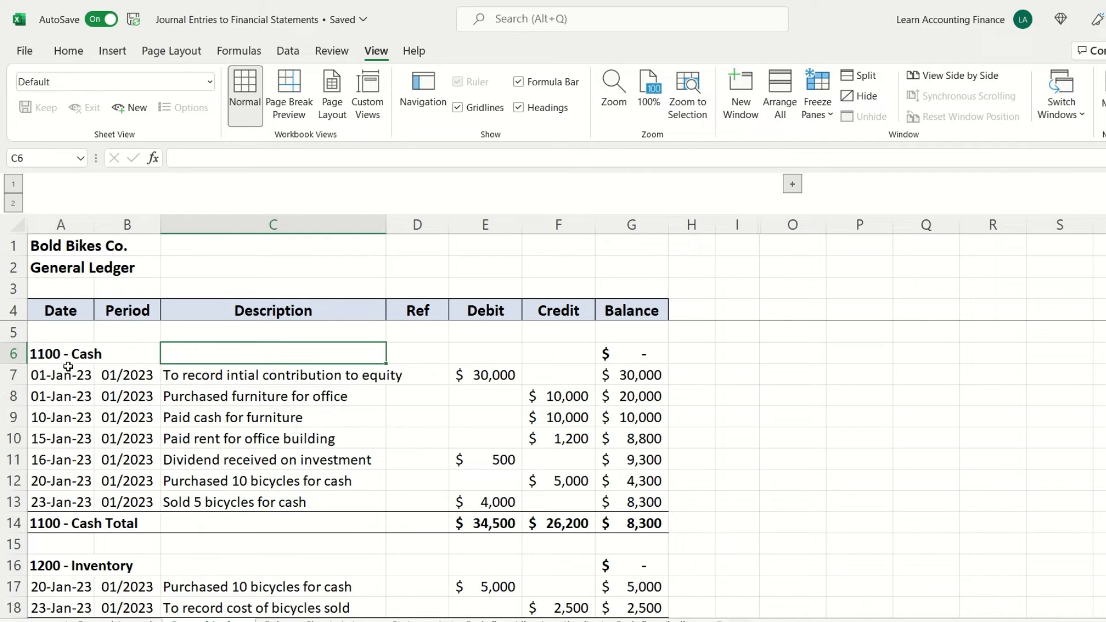
{"action": "mouse_move", "coordinate": [62, 377]}
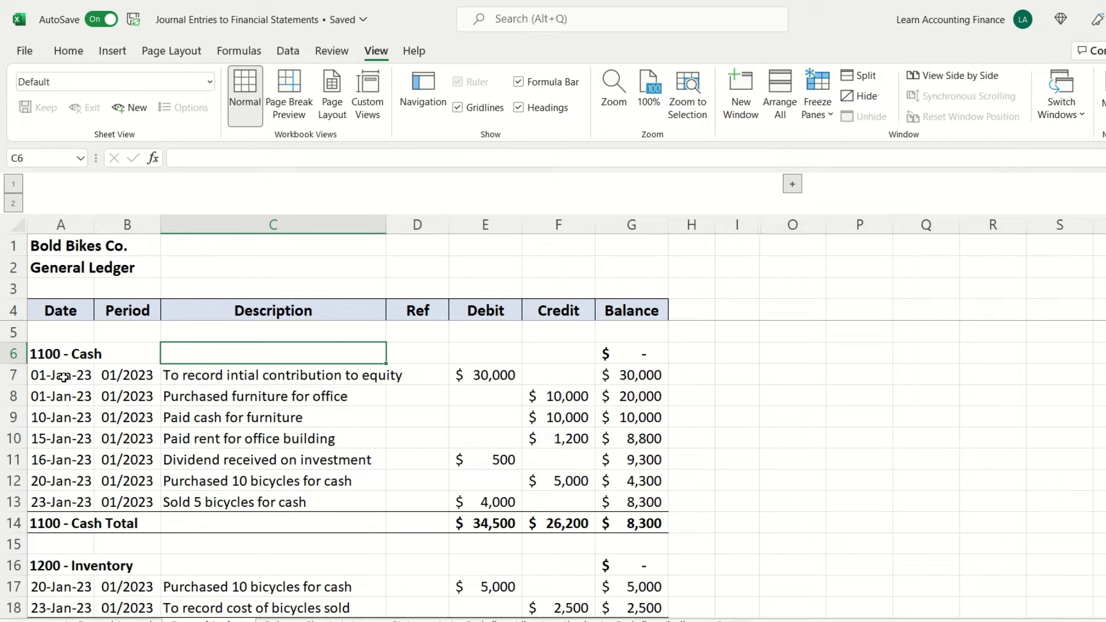
{"action": "mouse_move", "coordinate": [117, 397]}
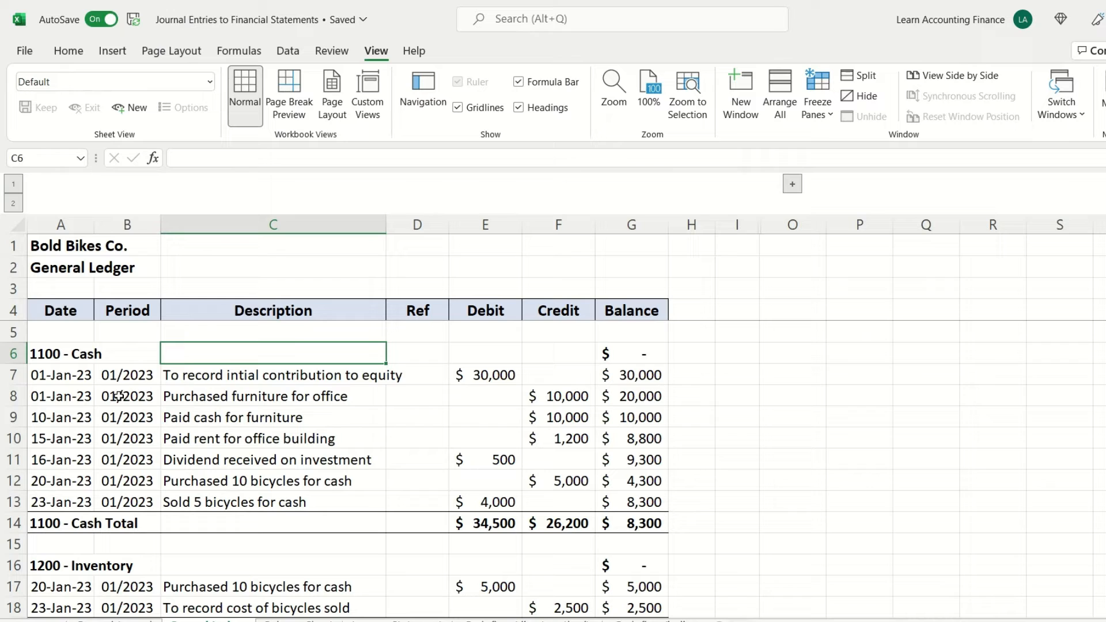
{"action": "mouse_move", "coordinate": [445, 426]}
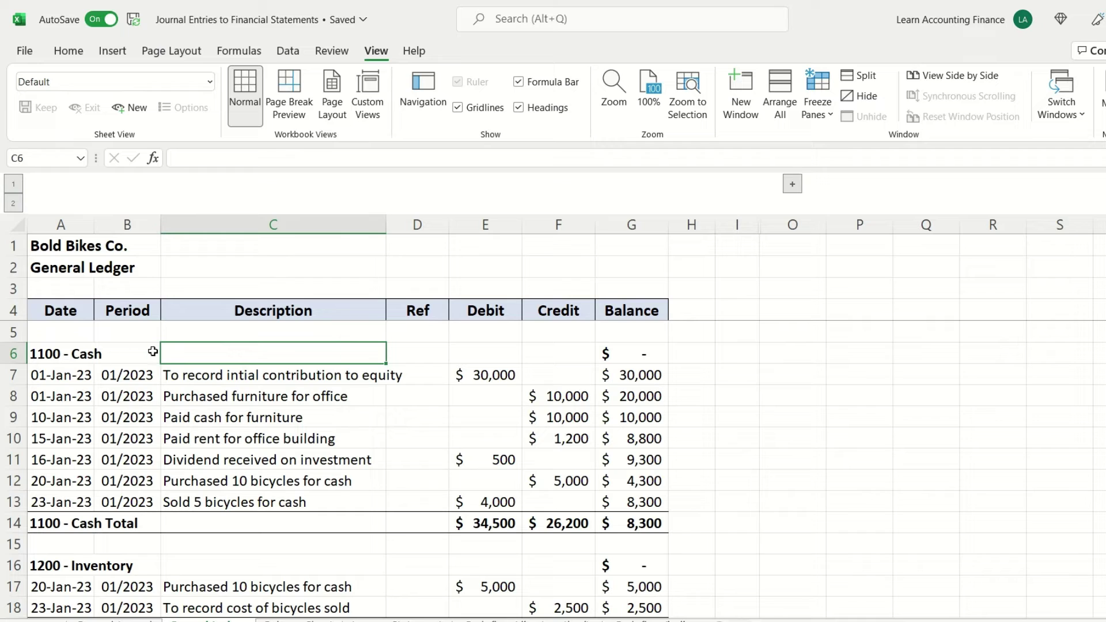
{"action": "left_click", "coordinate": [127, 354]}
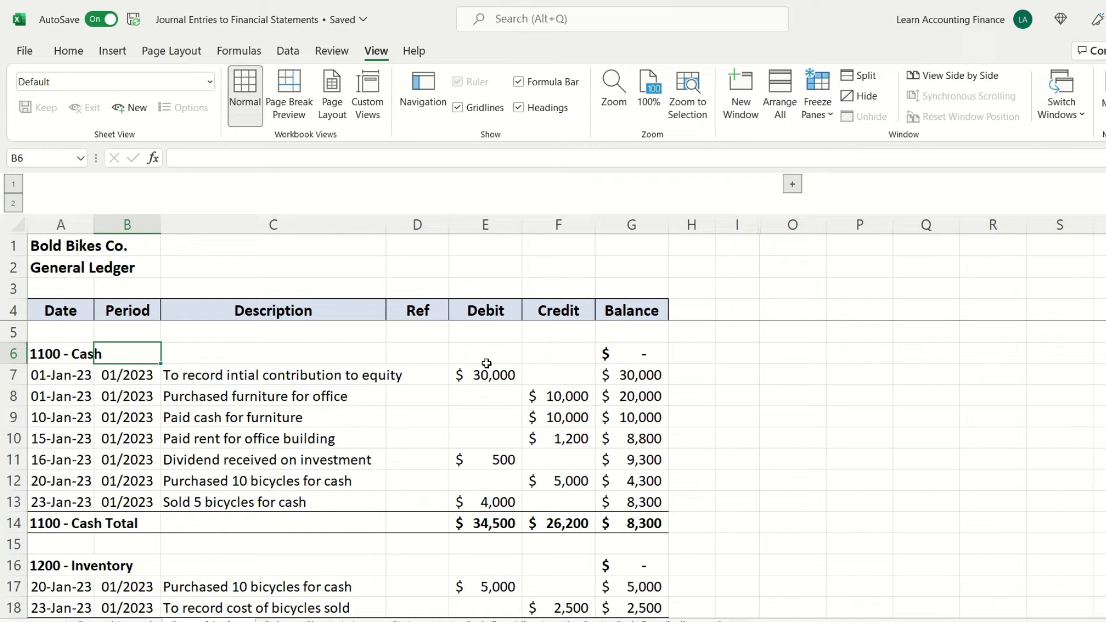
{"action": "mouse_move", "coordinate": [493, 376]}
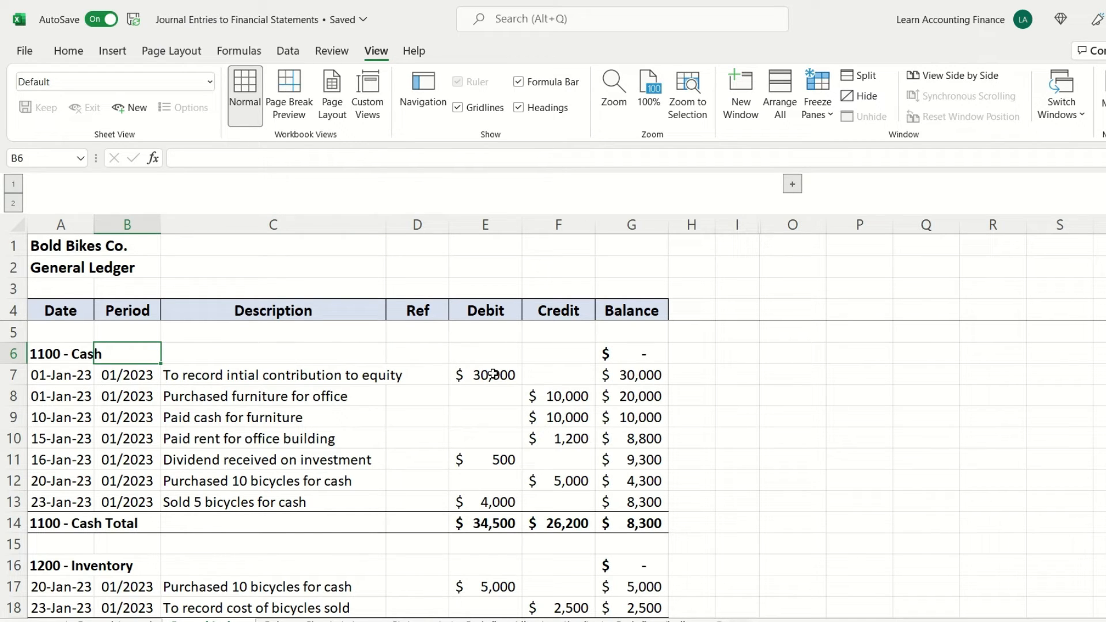
{"action": "mouse_move", "coordinate": [298, 382]}
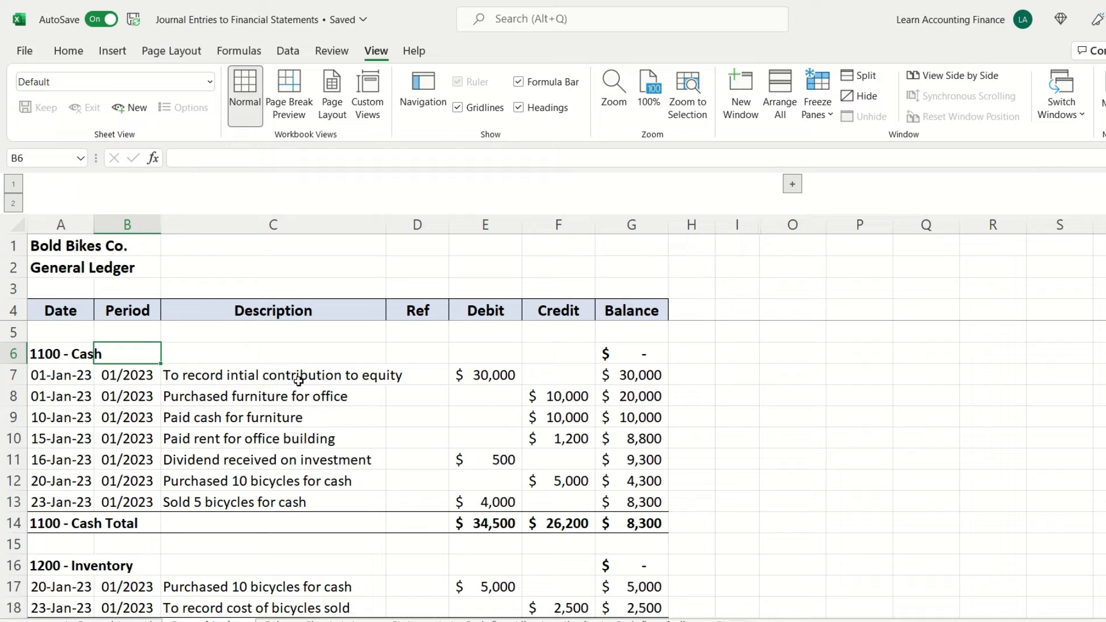
{"action": "mouse_move", "coordinate": [378, 401]}
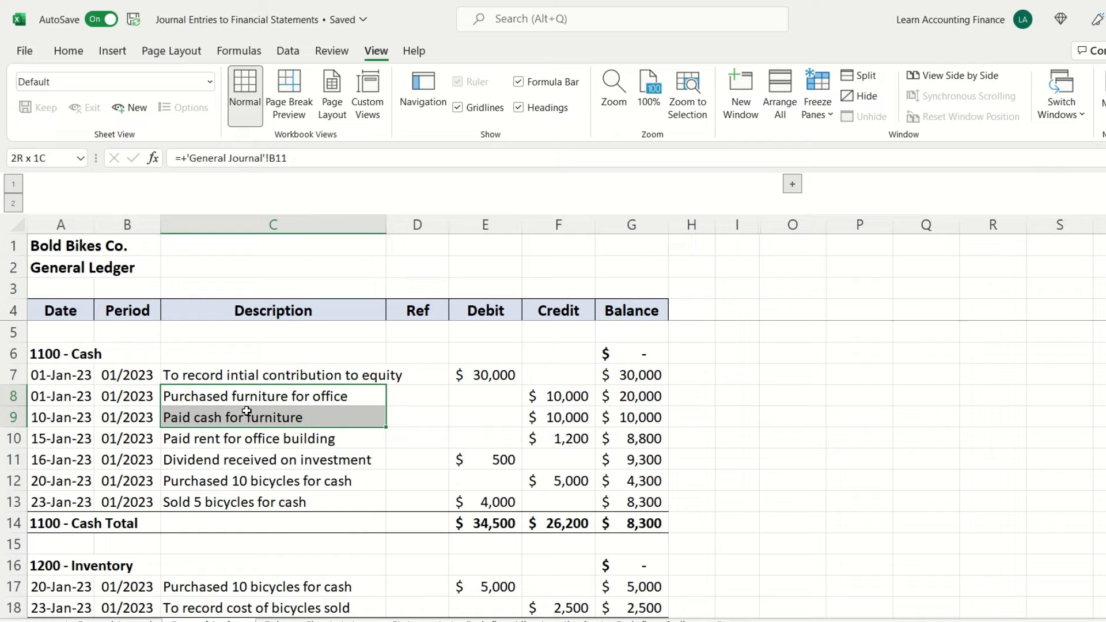
{"action": "left_click", "coordinate": [272, 437]}
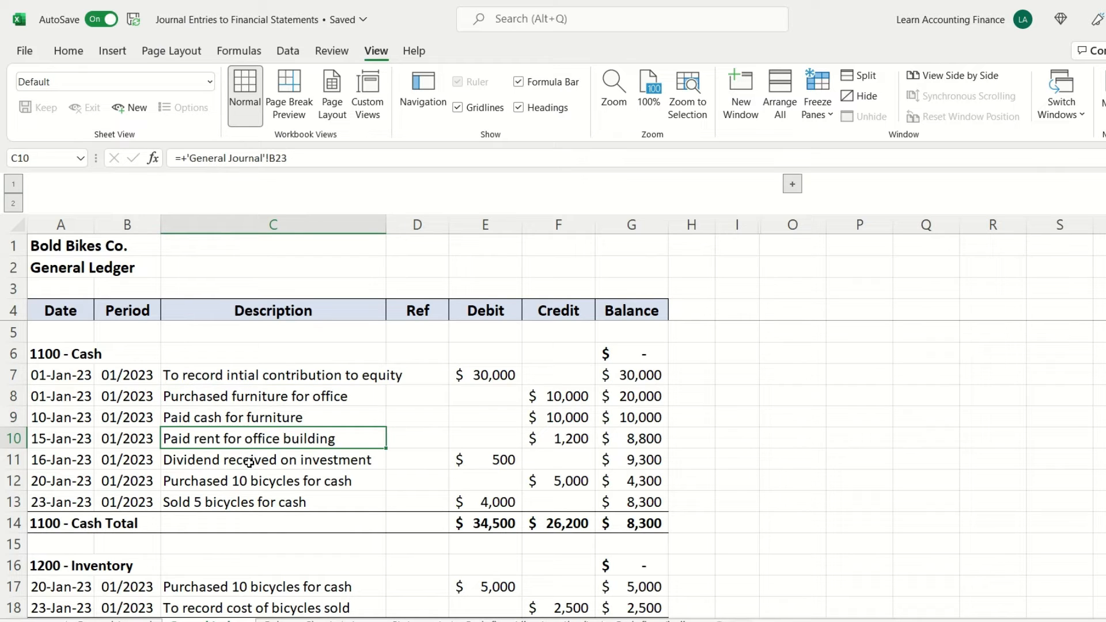
{"action": "left_click", "coordinate": [249, 460]}
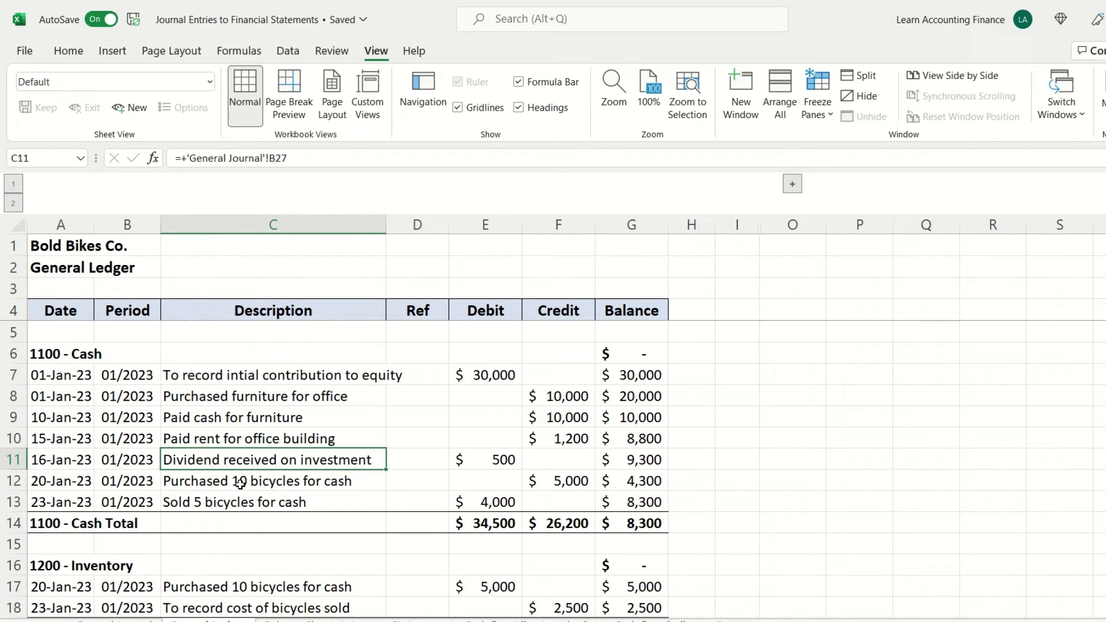
{"action": "left_click", "coordinate": [273, 481]}
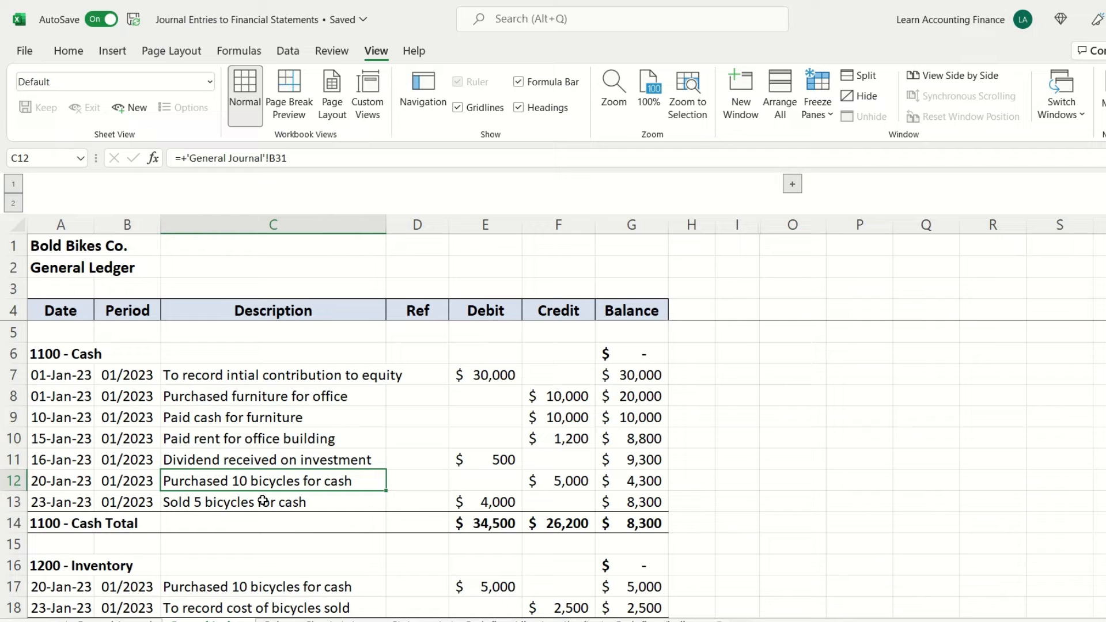
{"action": "left_click", "coordinate": [264, 502]}
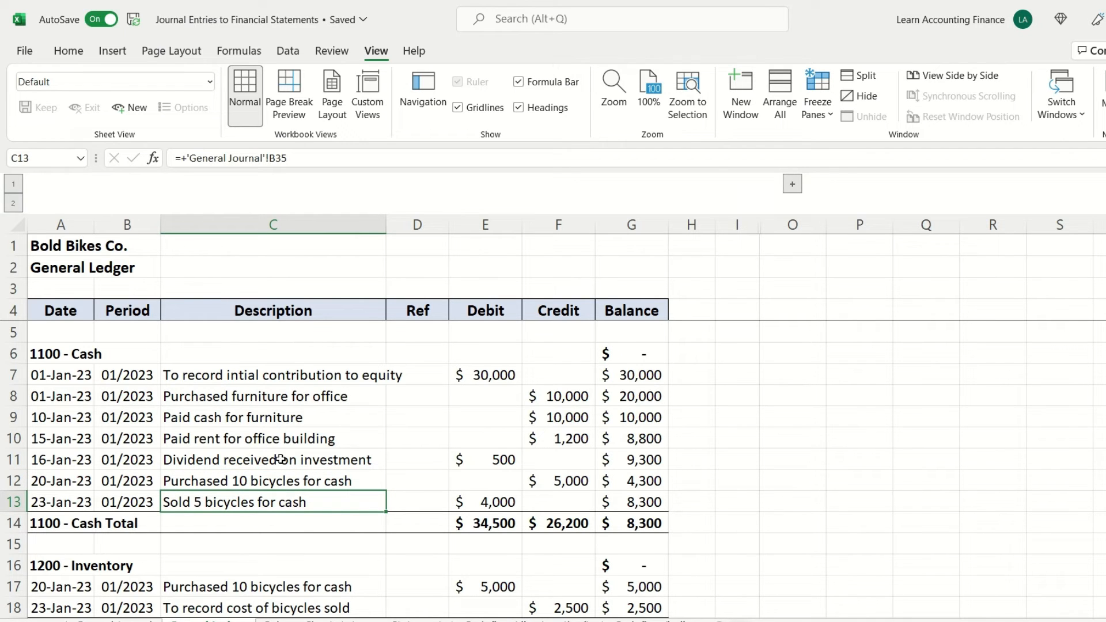
{"action": "scroll", "scroll_direction": "down", "scroll_amount": 3}
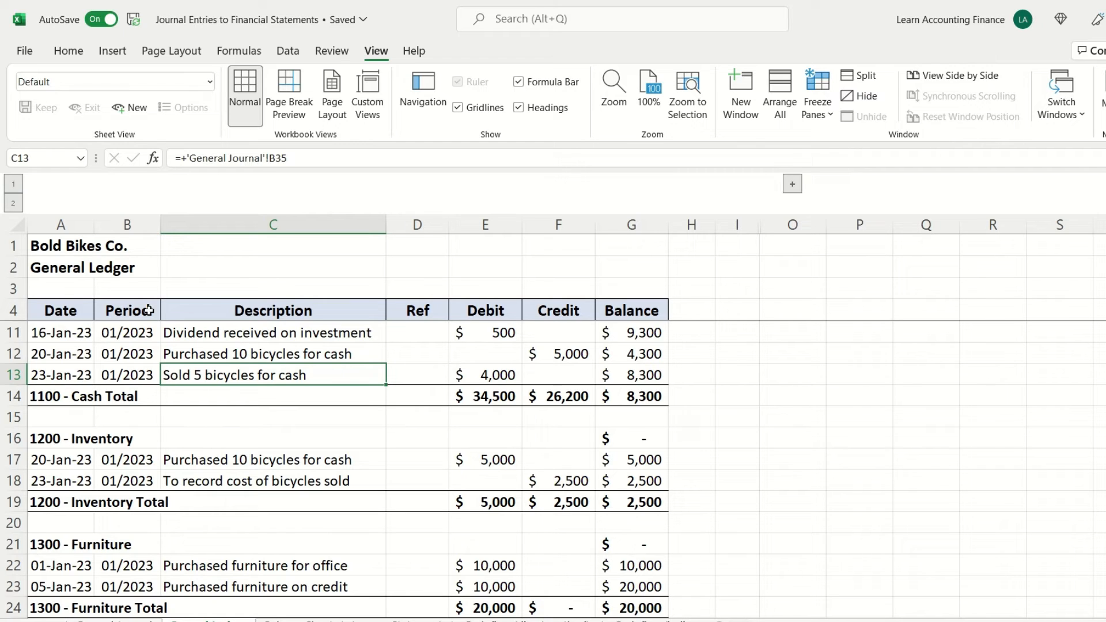
{"action": "mouse_move", "coordinate": [470, 330]}
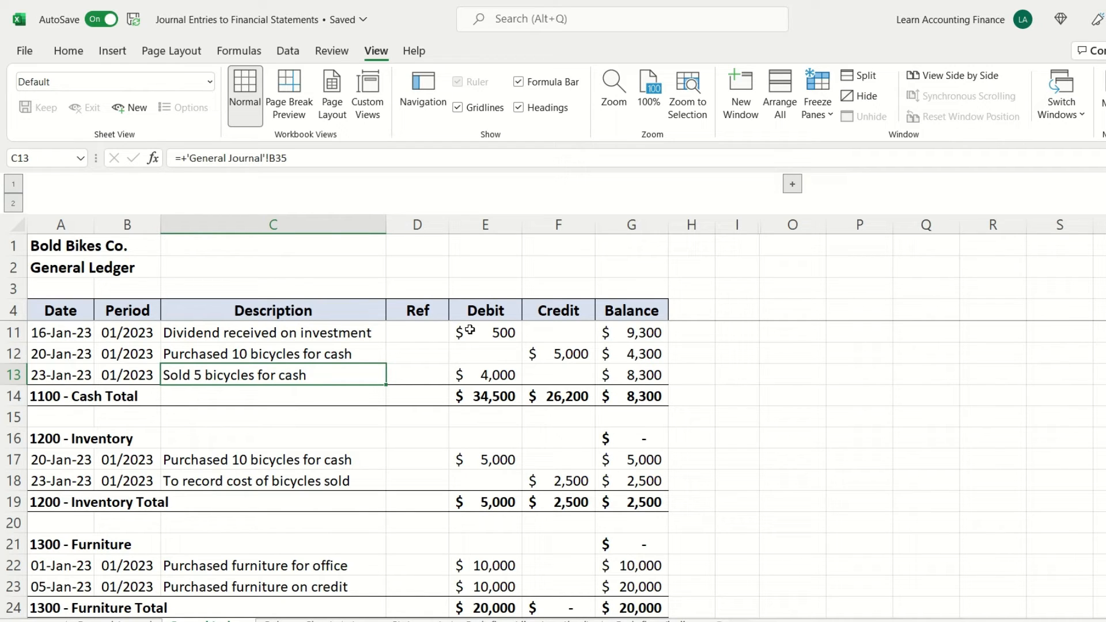
{"action": "mouse_move", "coordinate": [665, 418]}
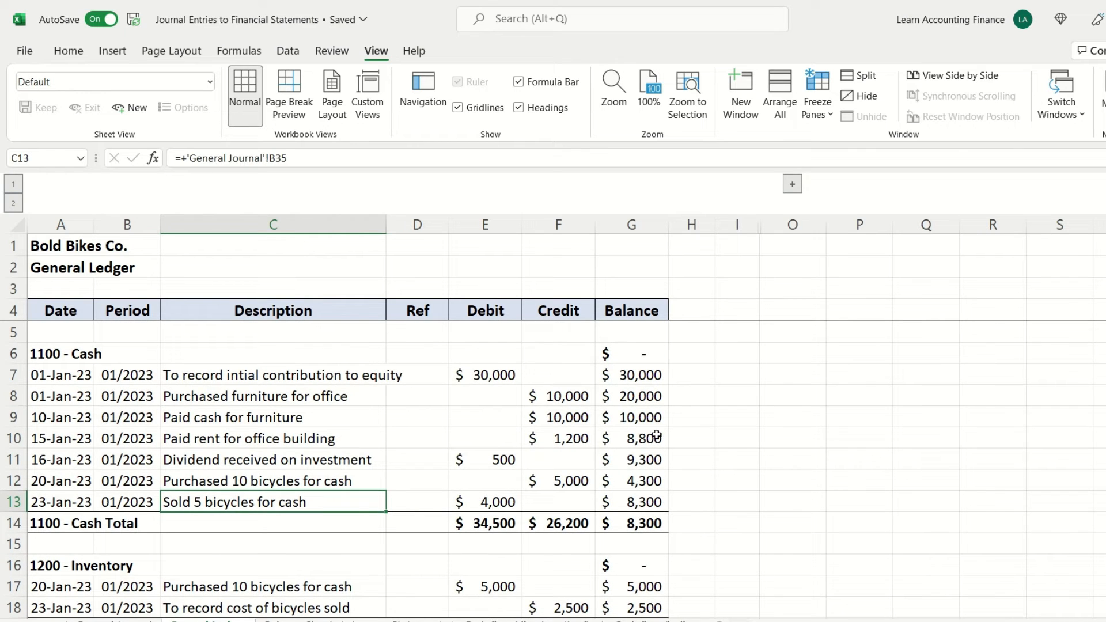
{"action": "mouse_move", "coordinate": [636, 359]}
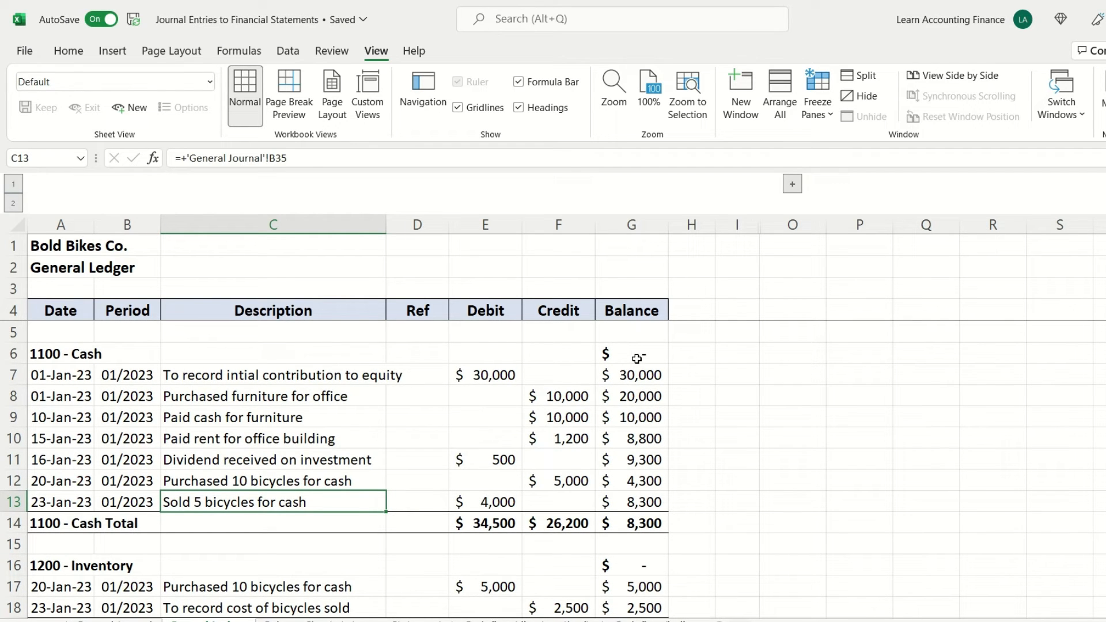
{"action": "left_click", "coordinate": [632, 354]}
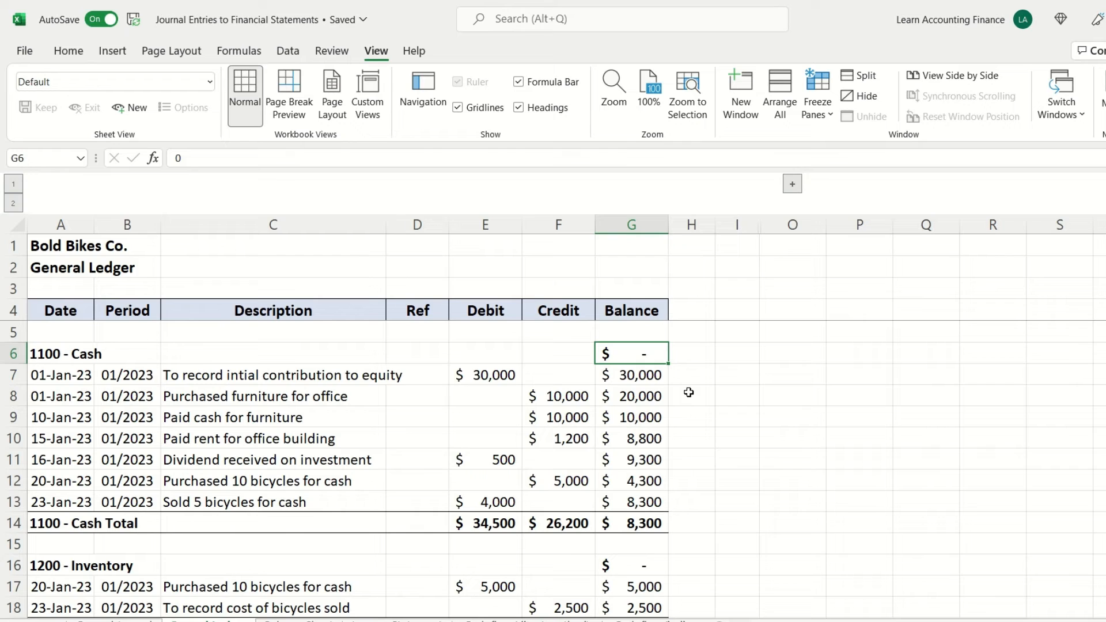
{"action": "mouse_move", "coordinate": [654, 361]}
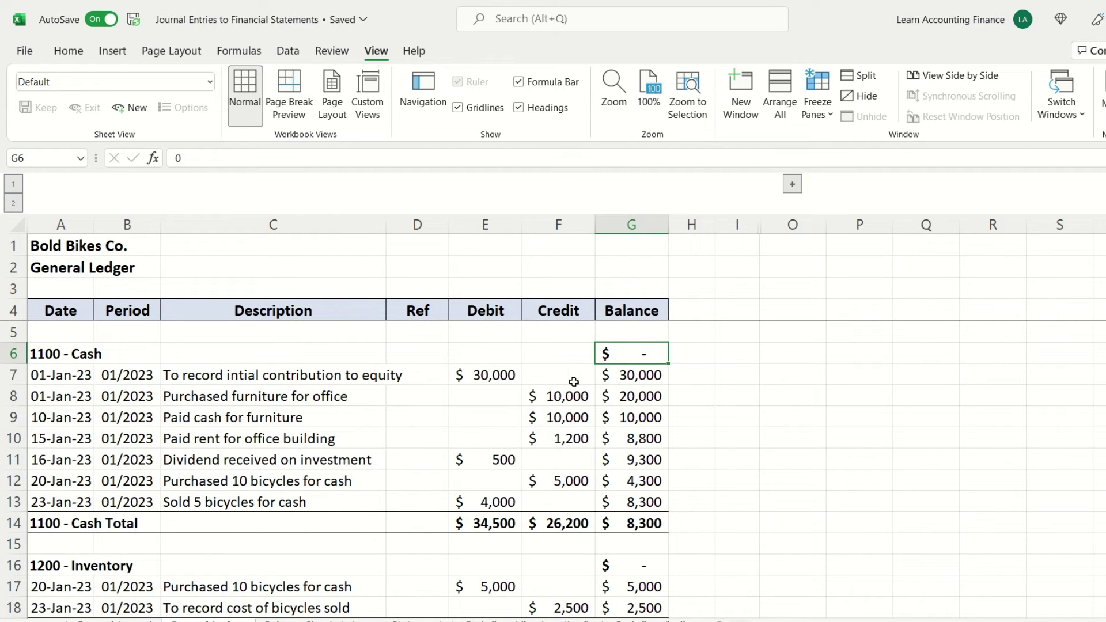
{"action": "left_click", "coordinate": [631, 375]}
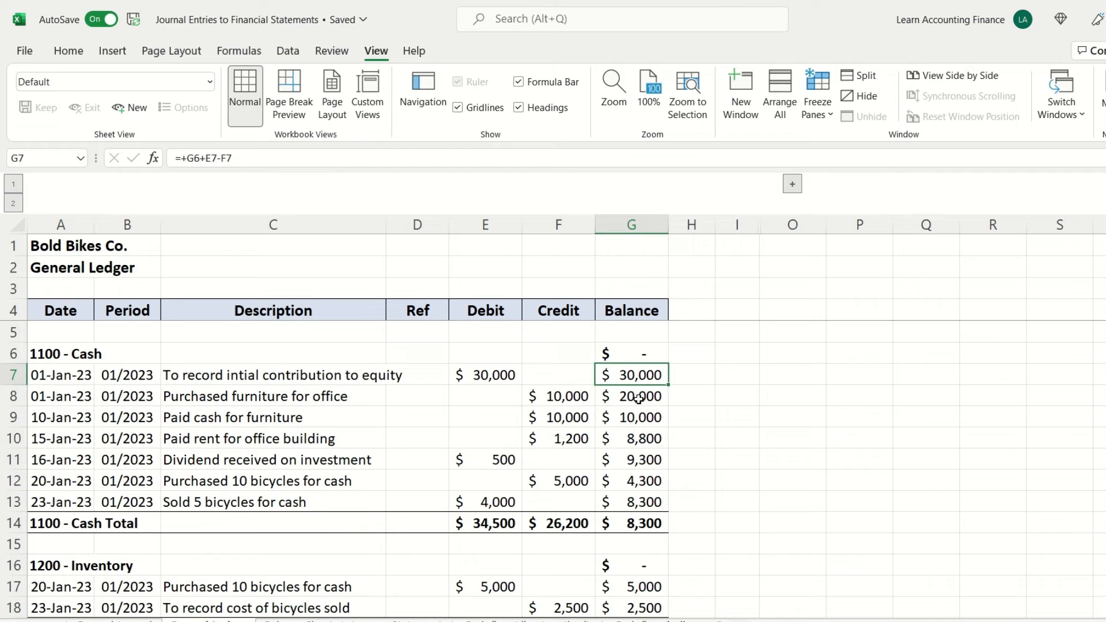
{"action": "left_click", "coordinate": [633, 396]}
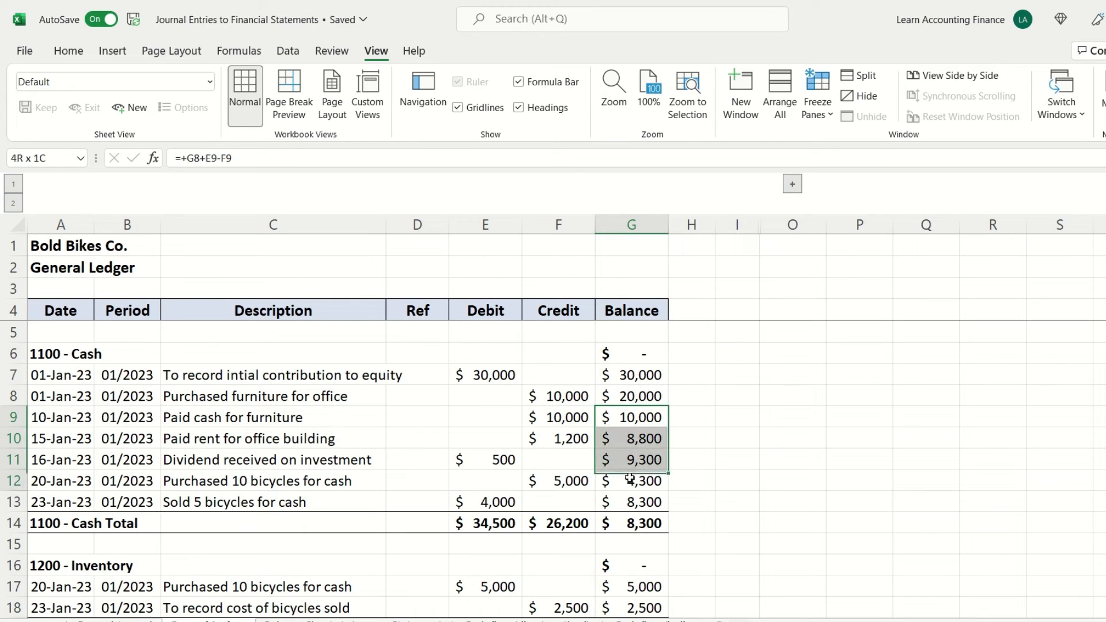
{"action": "left_click", "coordinate": [631, 523]}
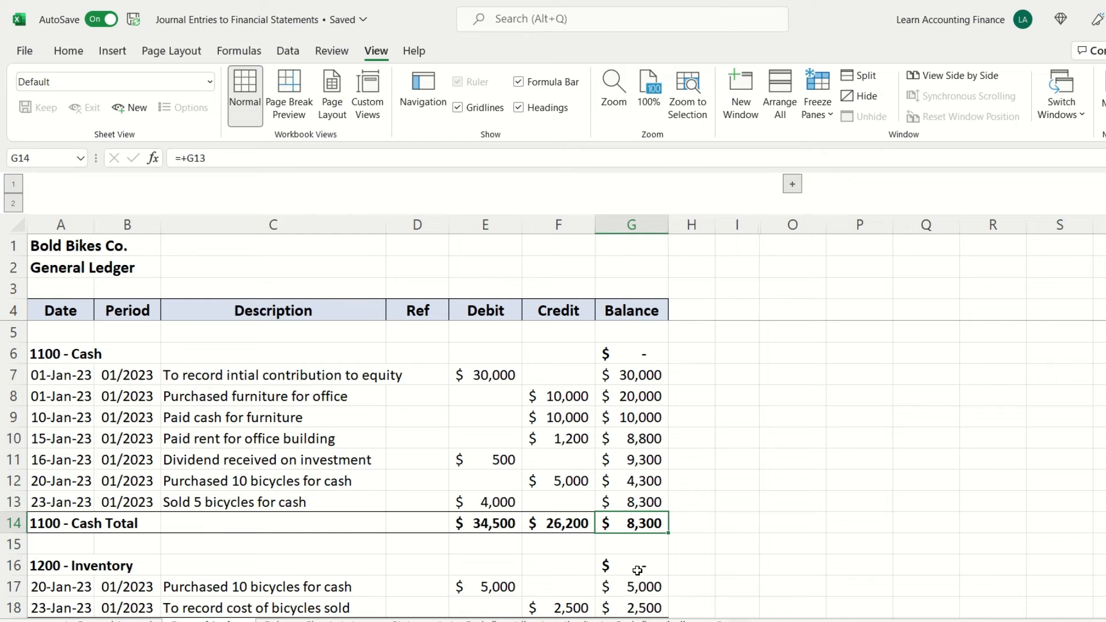
{"action": "scroll", "scroll_direction": "down", "scroll_amount": 3}
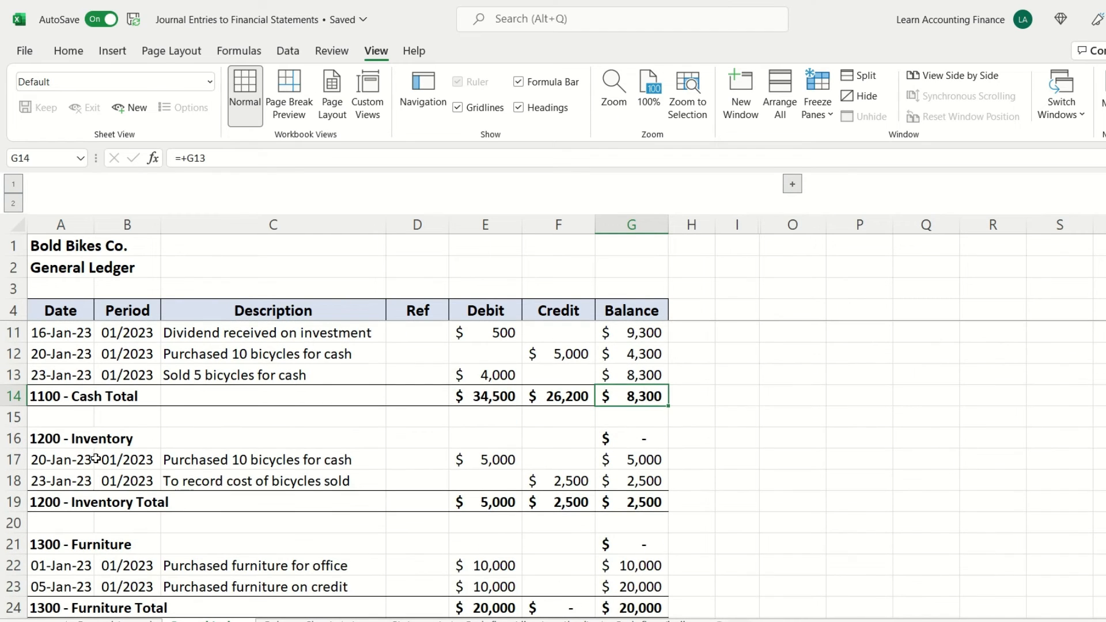
{"action": "mouse_move", "coordinate": [630, 460]}
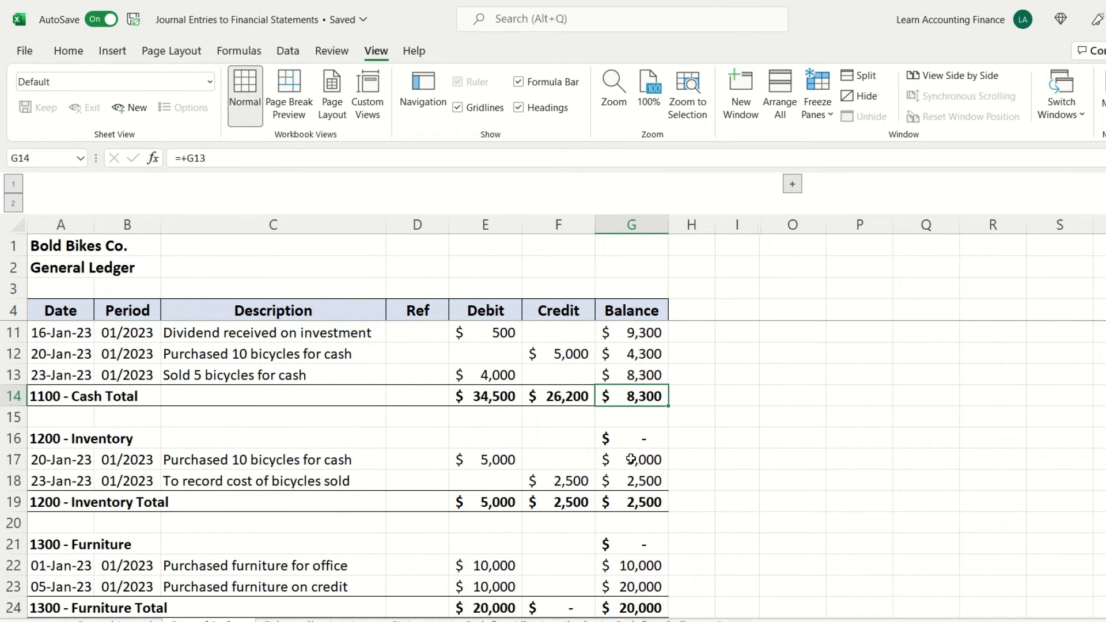
{"action": "left_click", "coordinate": [631, 458]}
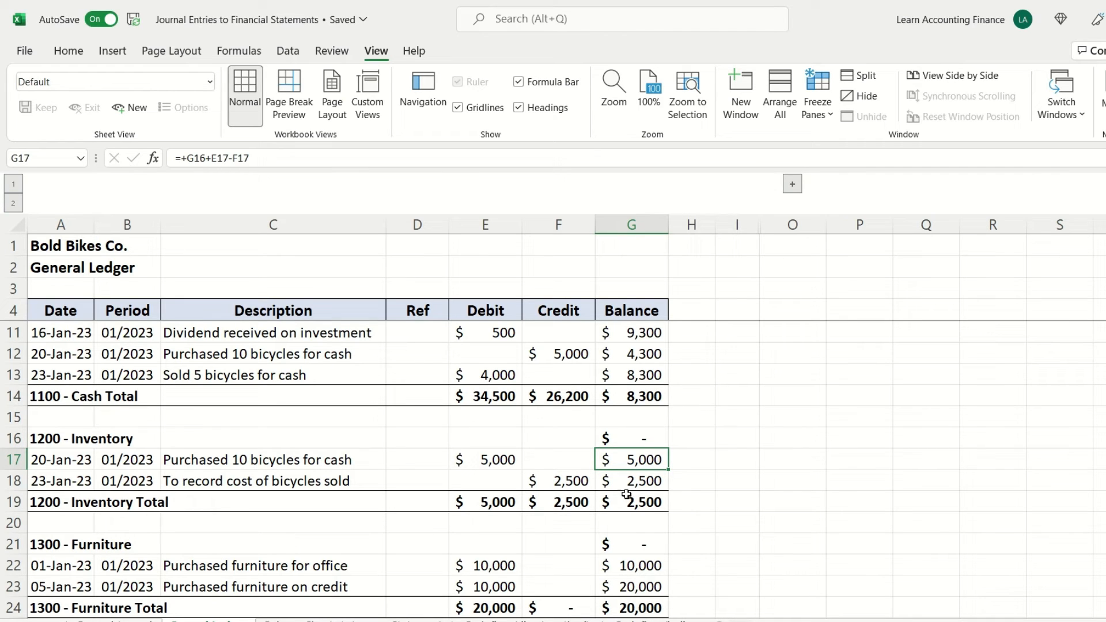
{"action": "left_click", "coordinate": [631, 481]}
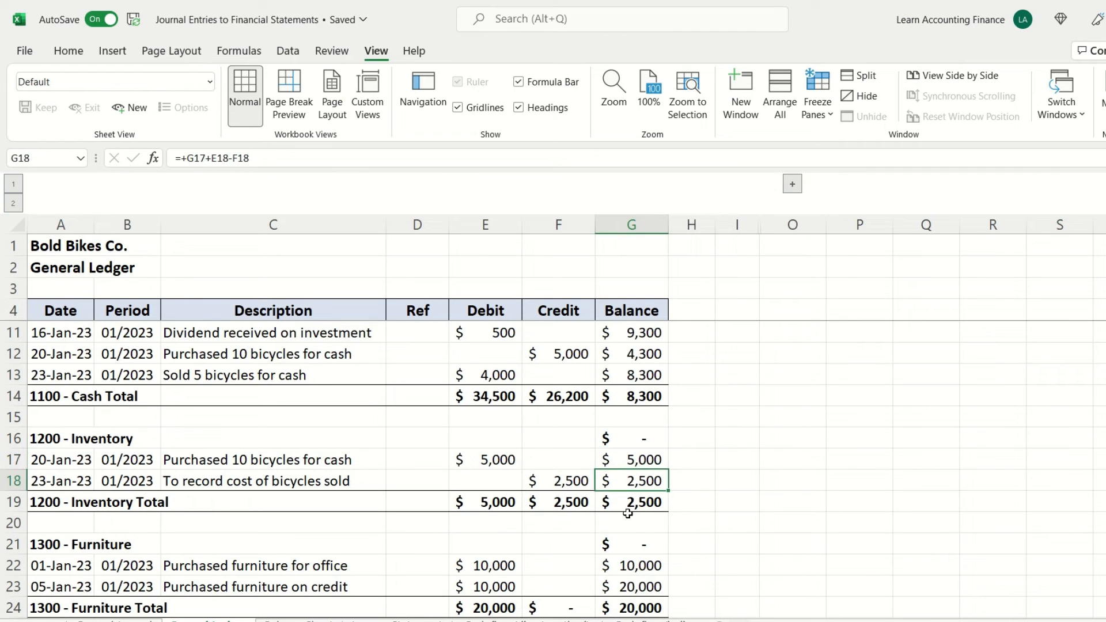
{"action": "left_click", "coordinate": [632, 503]}
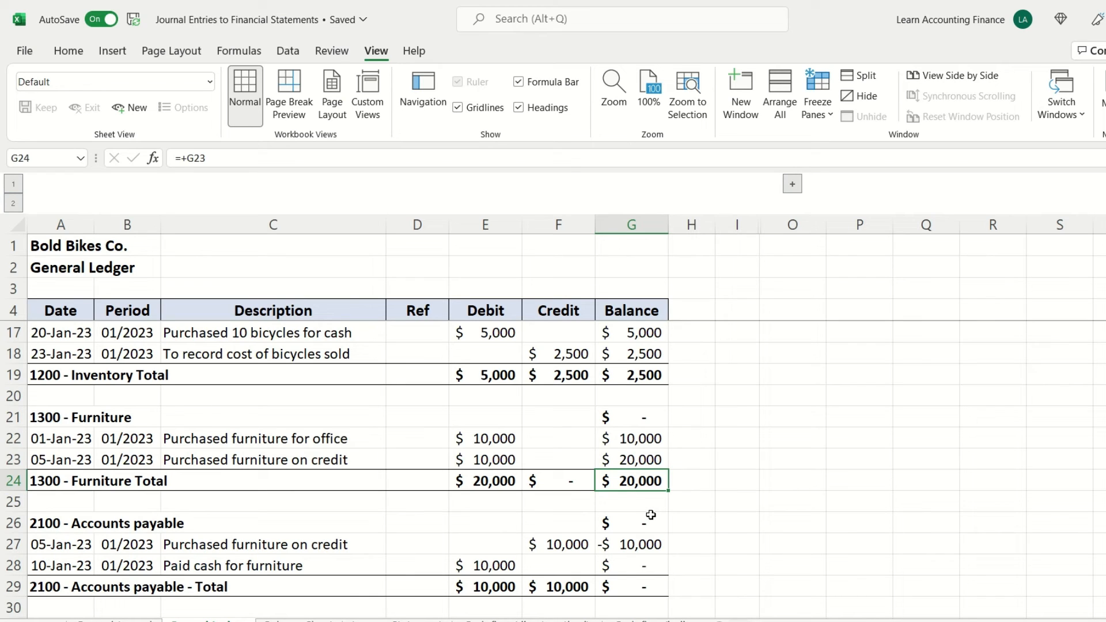
{"action": "left_click", "coordinate": [484, 437]}
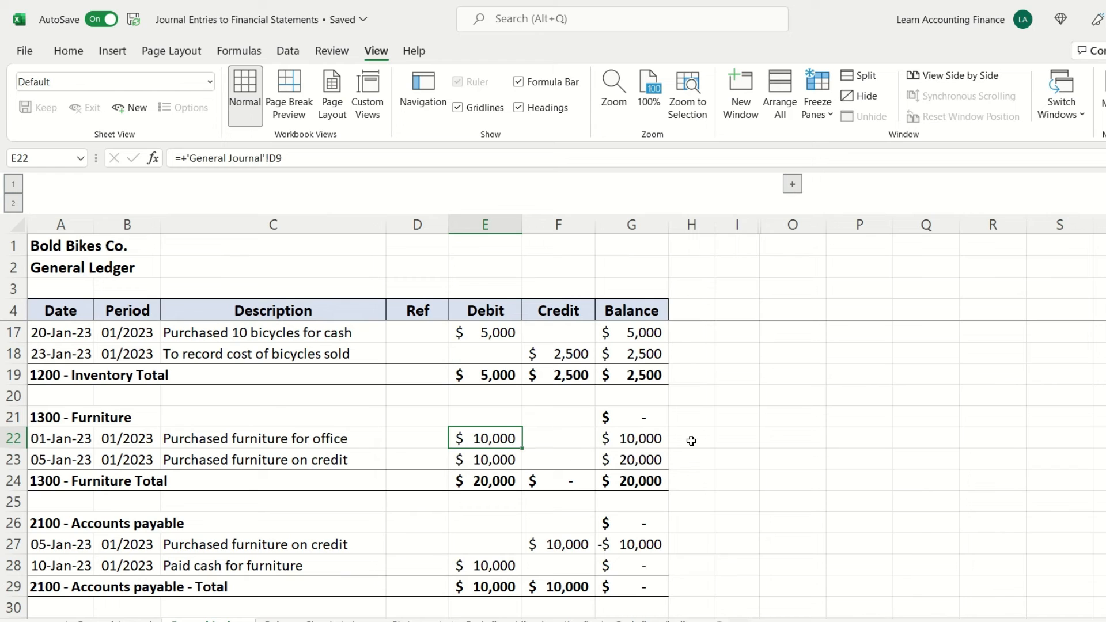
{"action": "scroll", "scroll_direction": "down", "scroll_amount": 3}
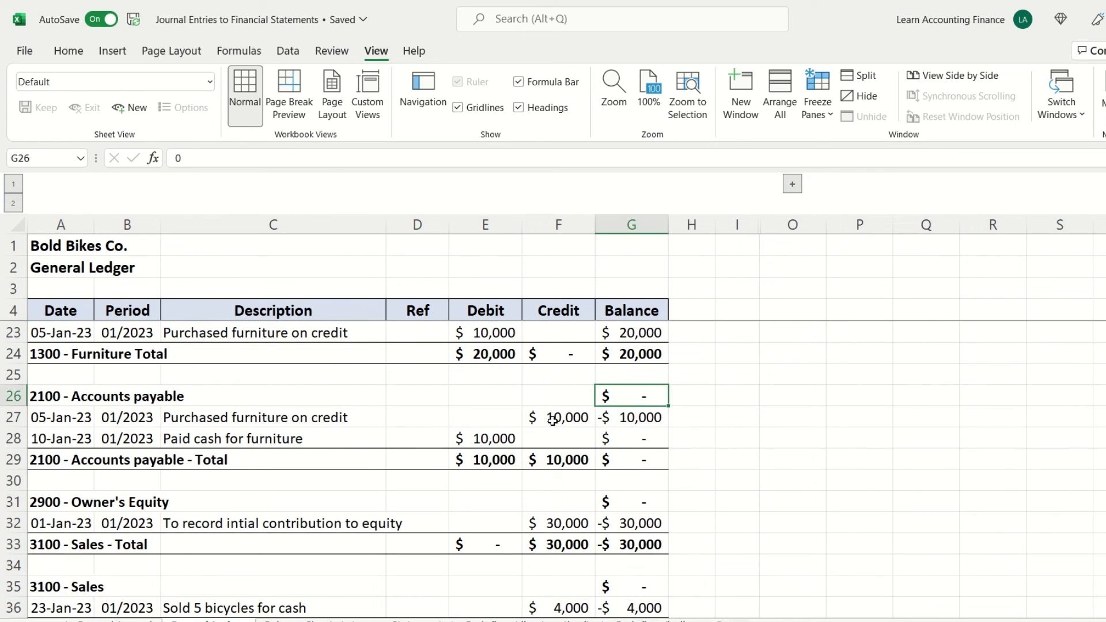
{"action": "left_click", "coordinate": [484, 437]}
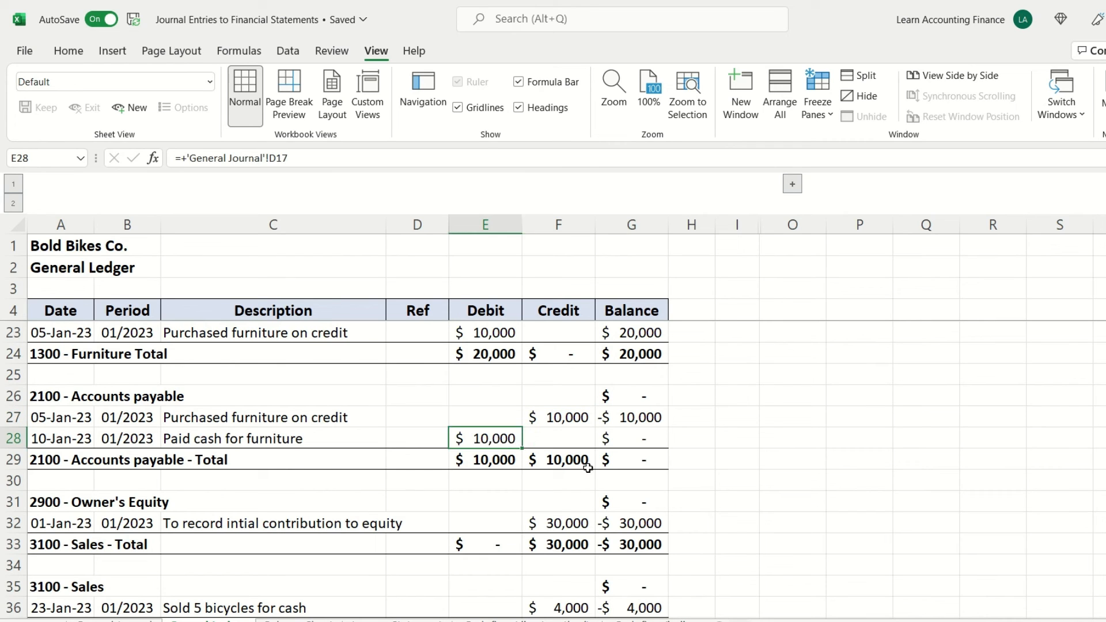
{"action": "left_click", "coordinate": [632, 460]}
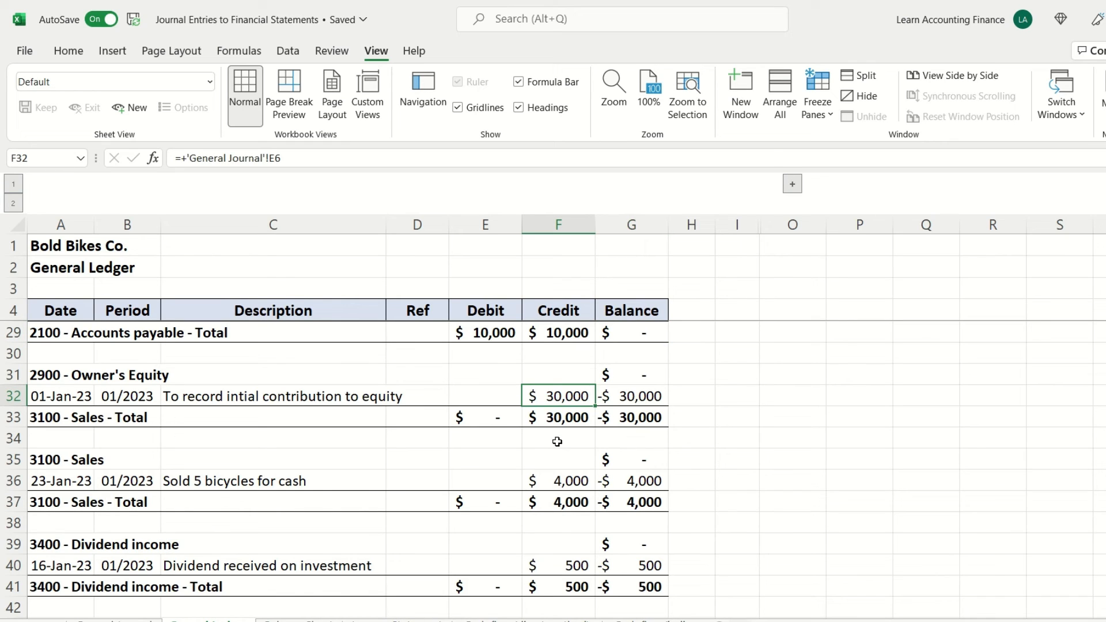
{"action": "mouse_move", "coordinate": [582, 424]}
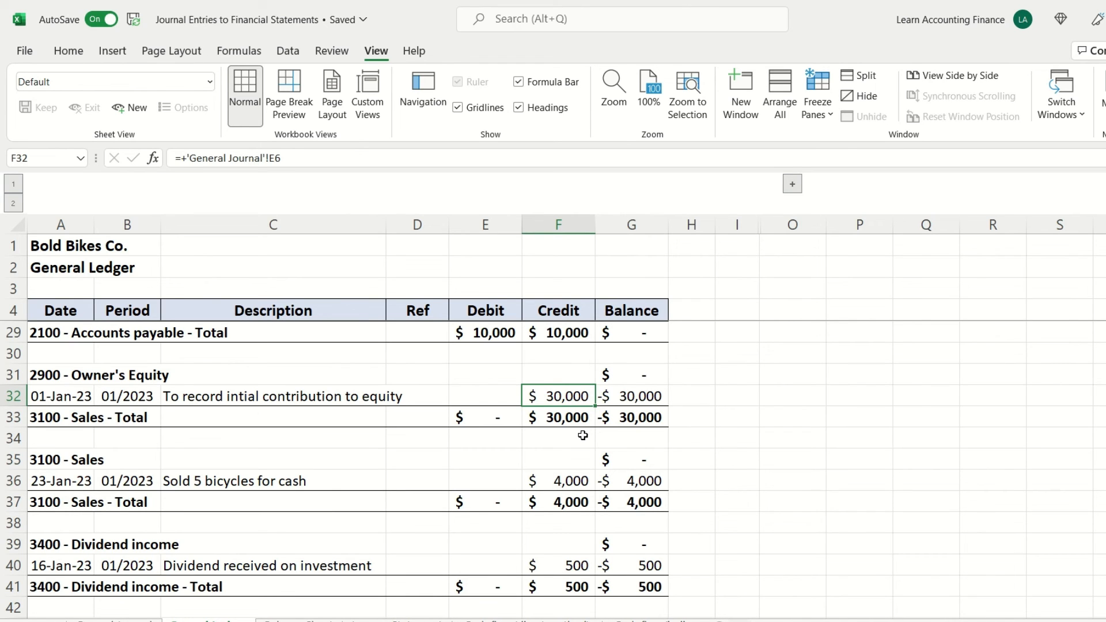
{"action": "scroll", "scroll_direction": "down", "scroll_amount": 3}
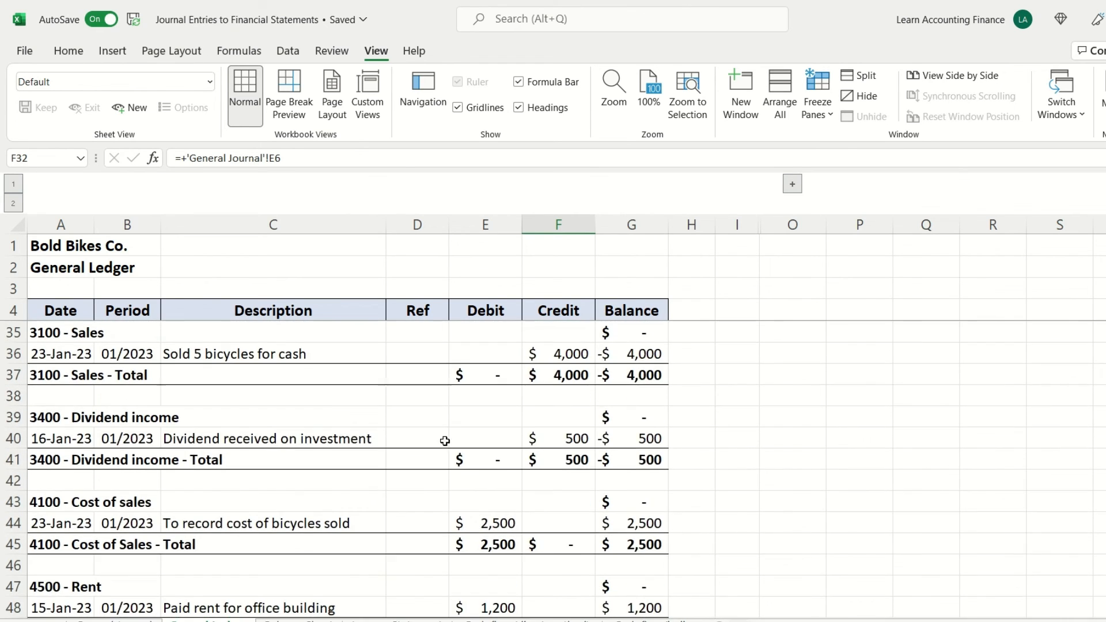
{"action": "left_click", "coordinate": [632, 374]}
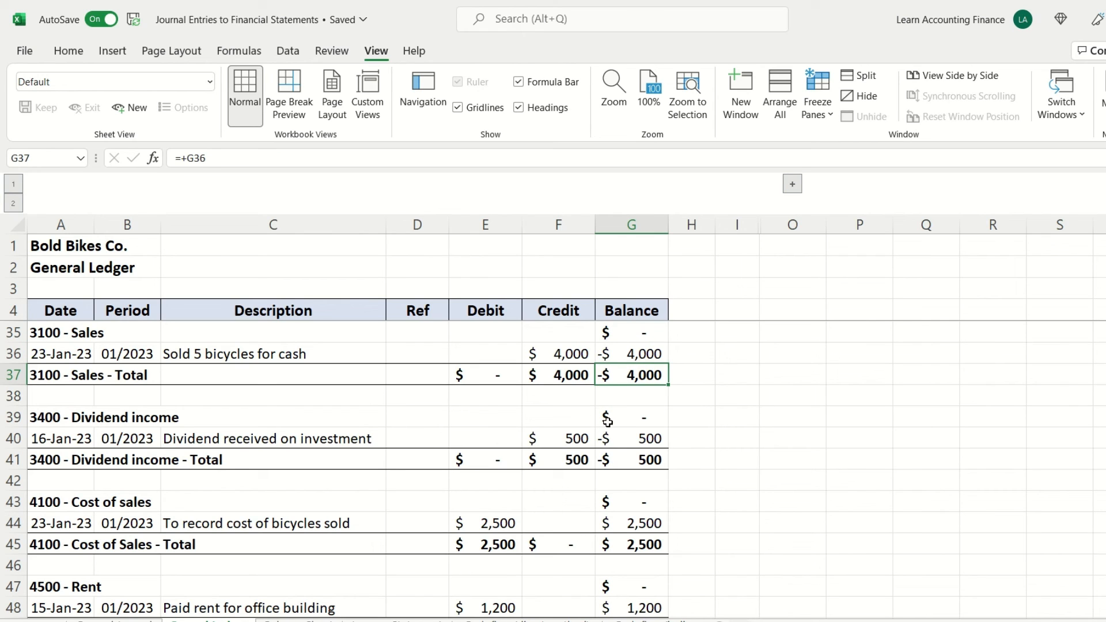
{"action": "mouse_move", "coordinate": [634, 392]}
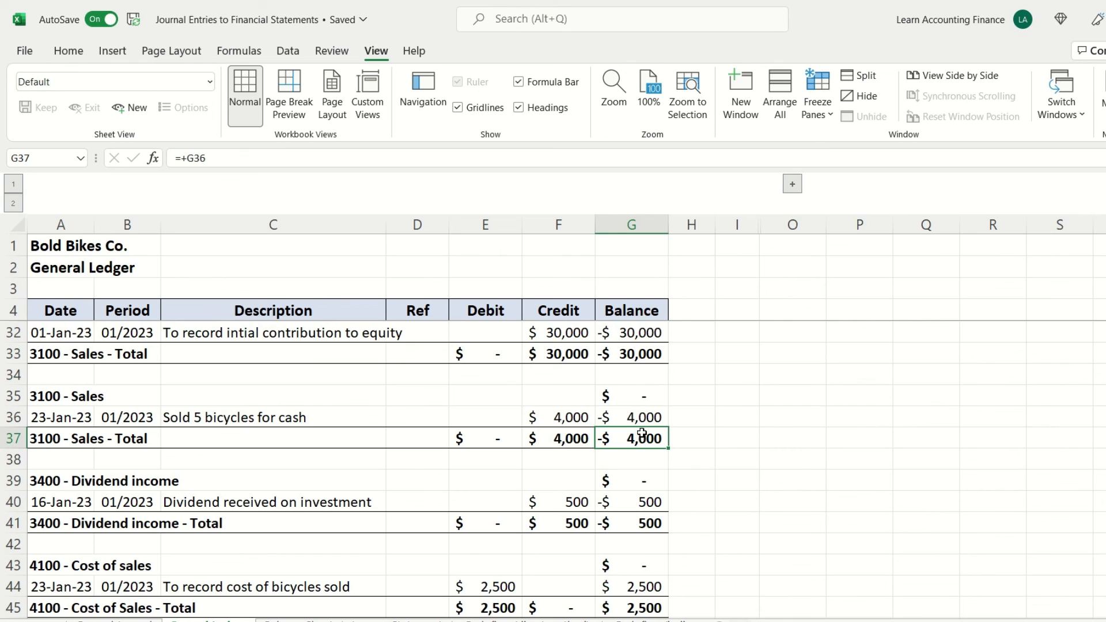
{"action": "mouse_move", "coordinate": [641, 455]}
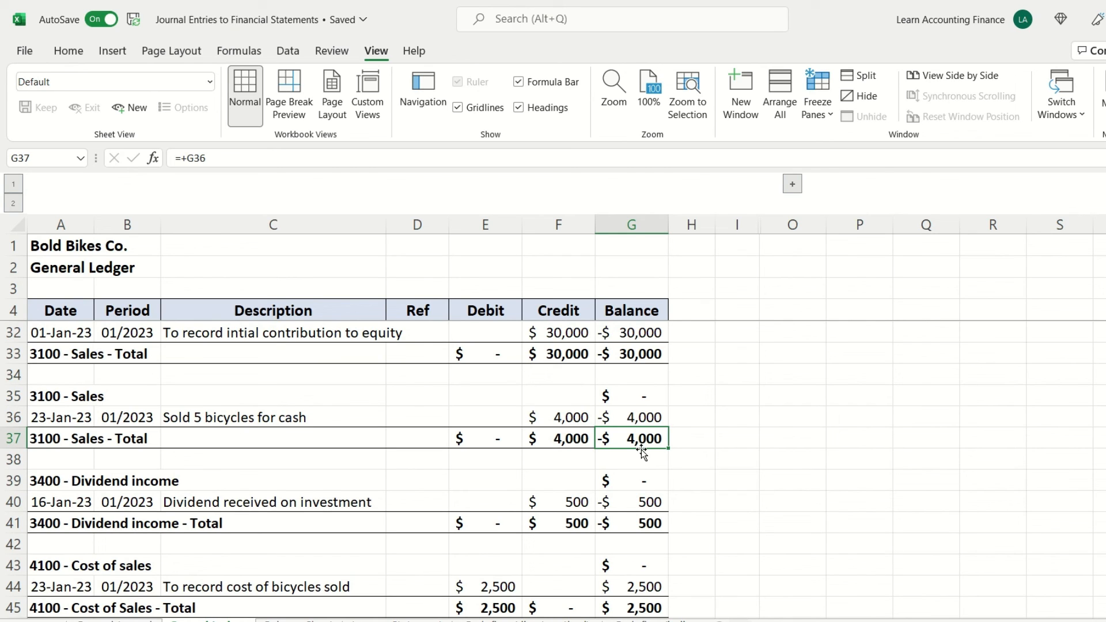
{"action": "mouse_move", "coordinate": [642, 435]}
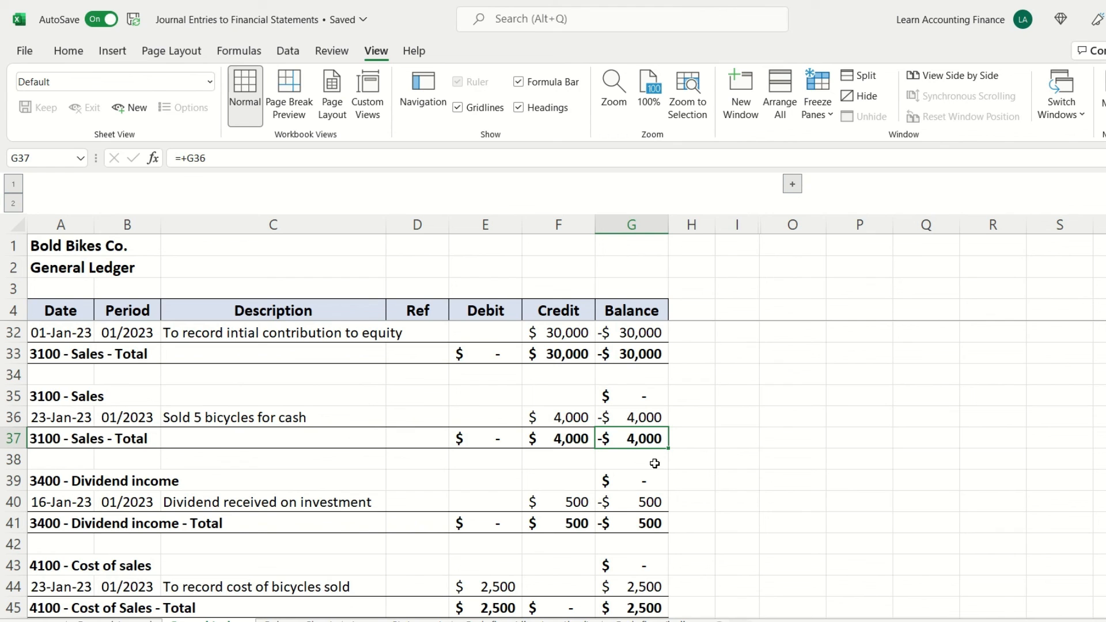
{"action": "scroll", "scroll_direction": "down", "scroll_amount": 3}
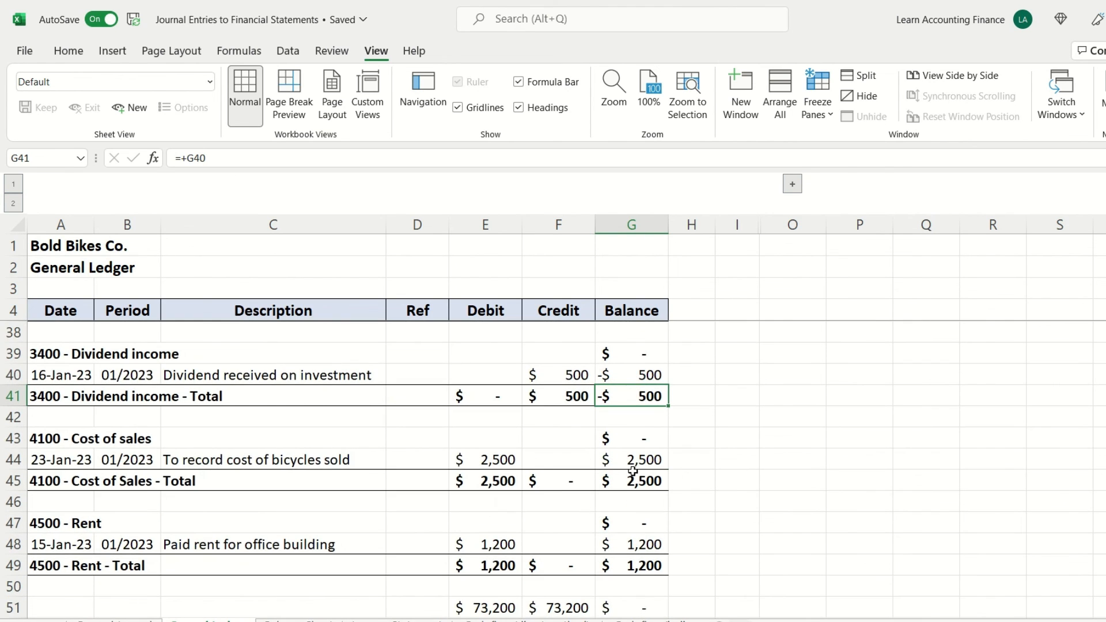
{"action": "left_click", "coordinate": [644, 480]}
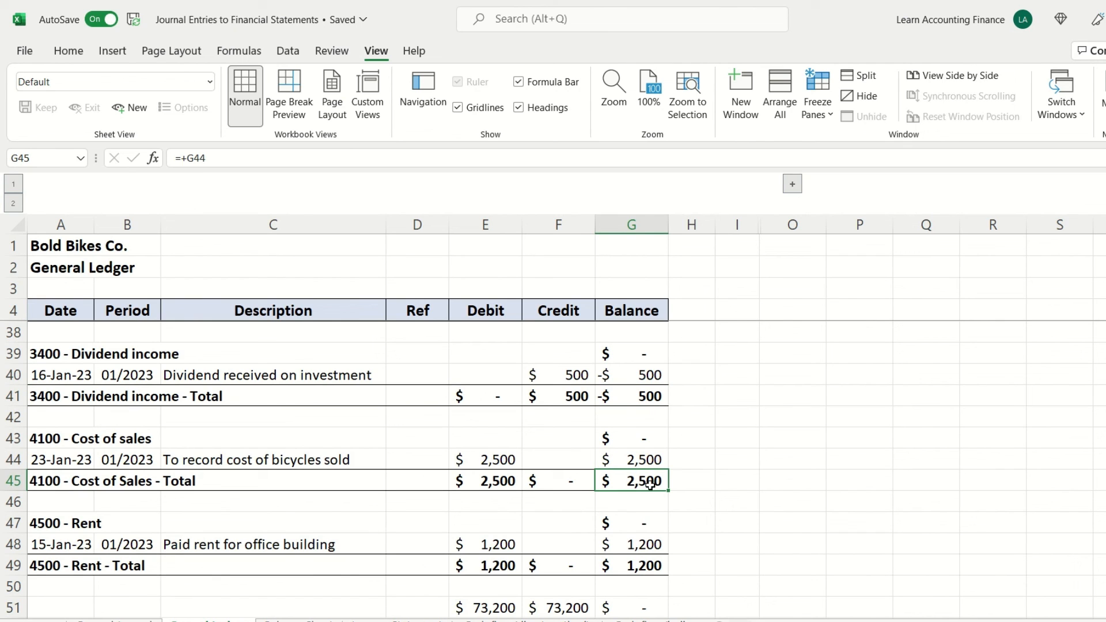
{"action": "mouse_move", "coordinate": [292, 514]}
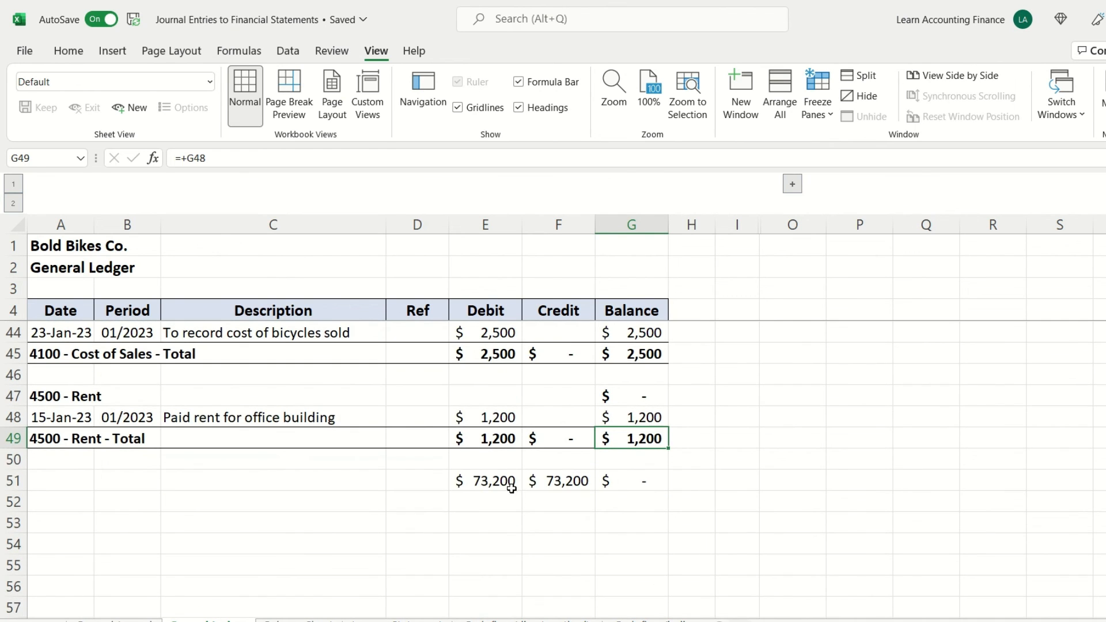
{"action": "left_click", "coordinate": [484, 482]}
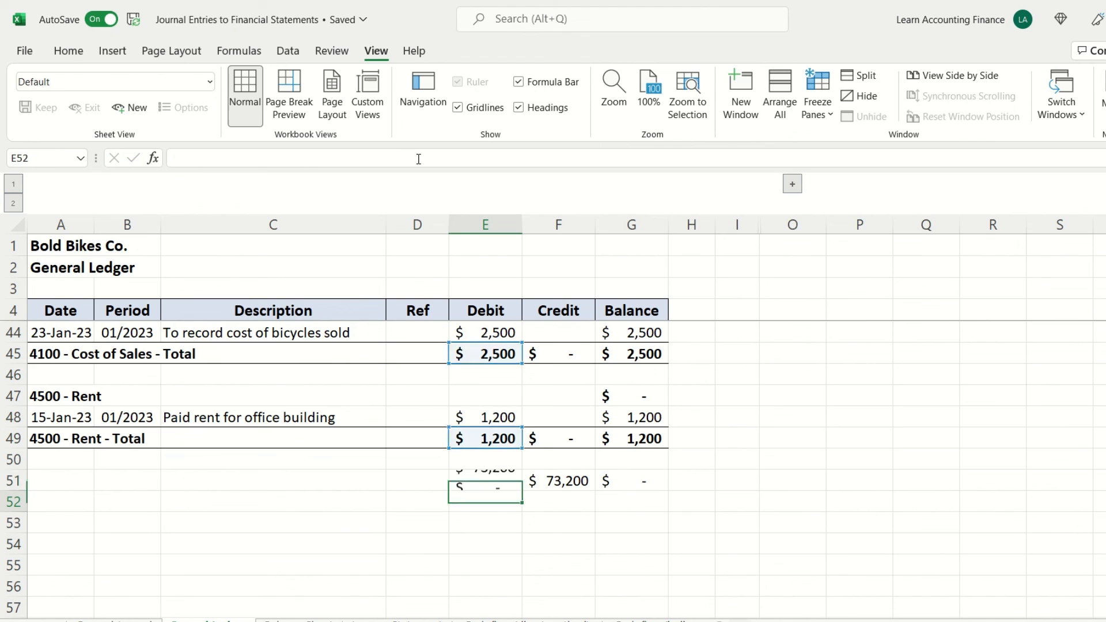
{"action": "left_click", "coordinate": [485, 481]}
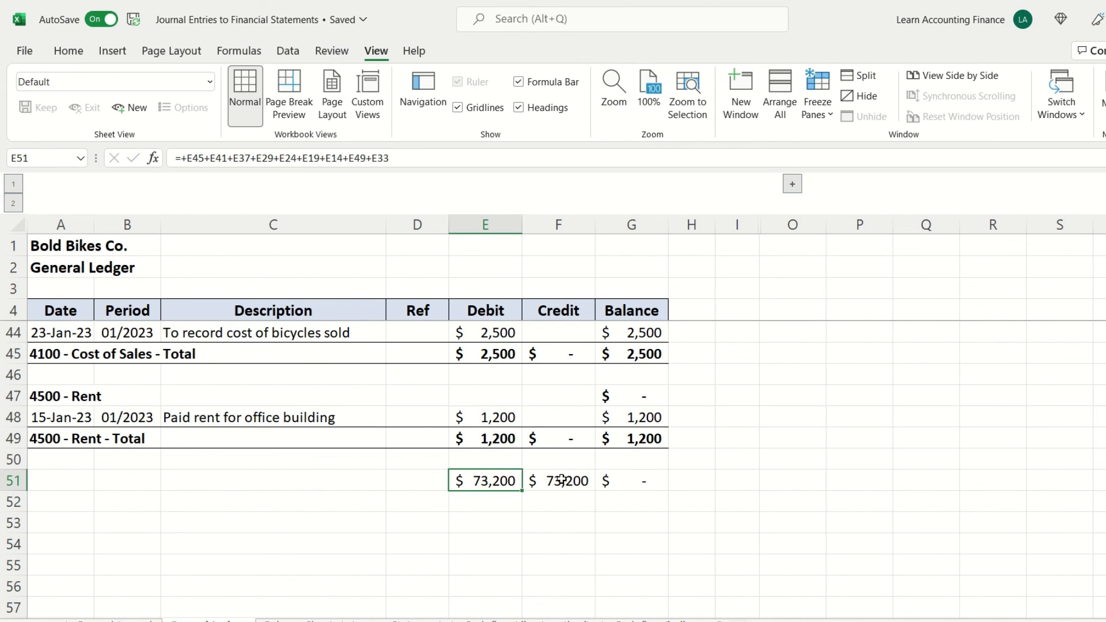